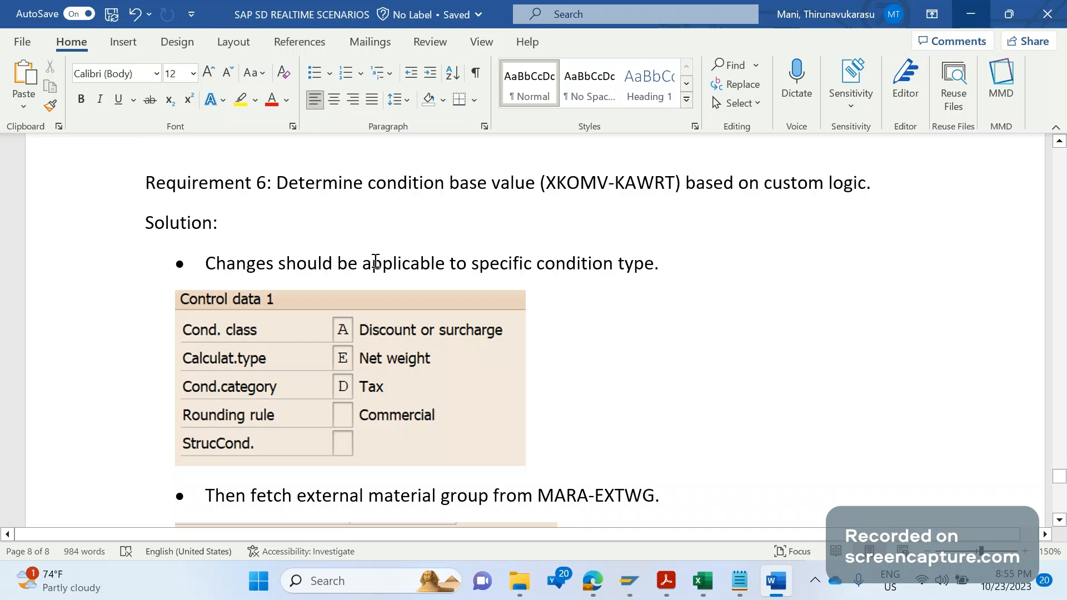
mouse_move(384, 235)
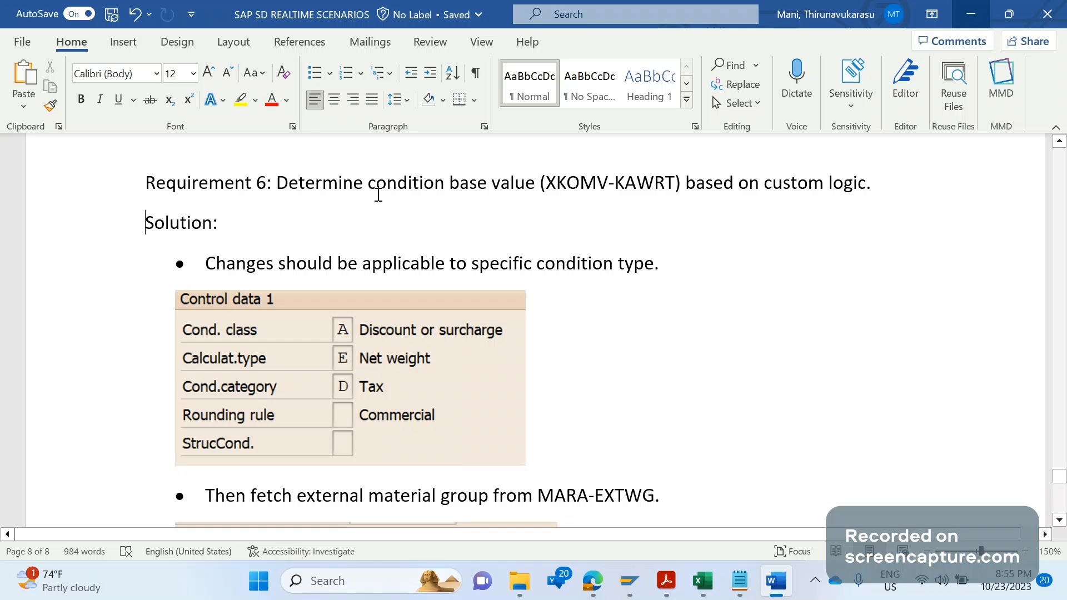
Step: Select the end of the first Solution bullet after 'condition type' to remove its full stop
drag(366, 182, 536, 182)
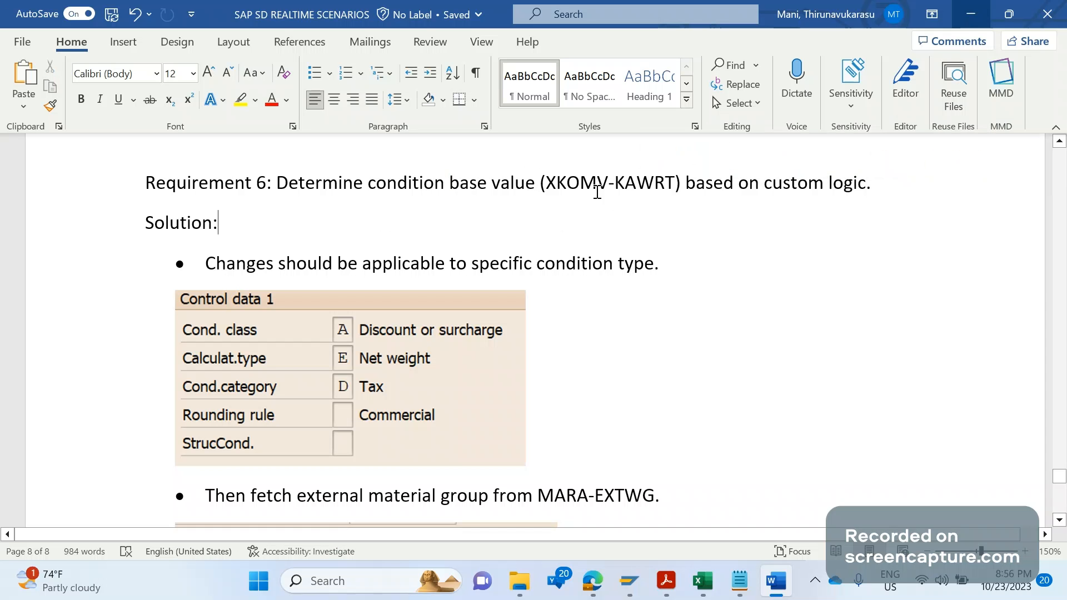
double_click(597, 183)
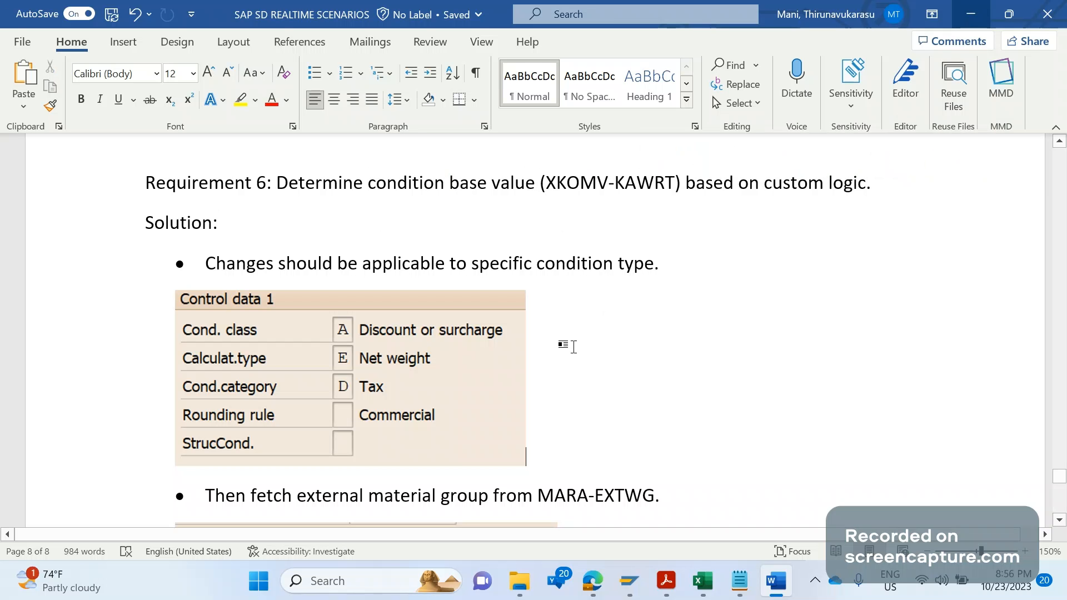
mouse_move(688, 267)
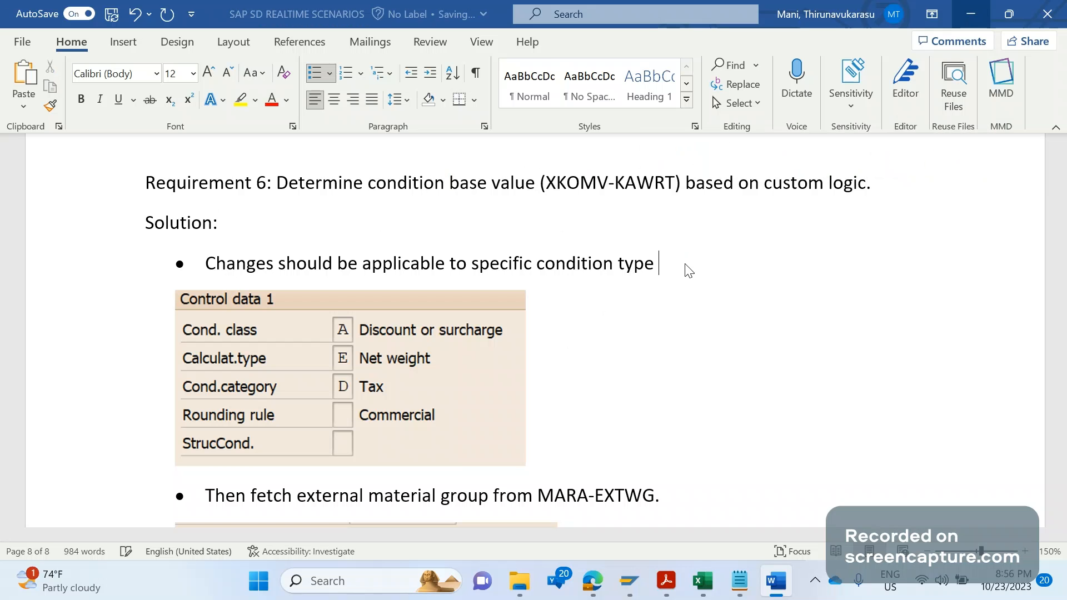
Step: End the first Solution bullet with '(ZTPC)' in place of the full stop
text((ZTP)
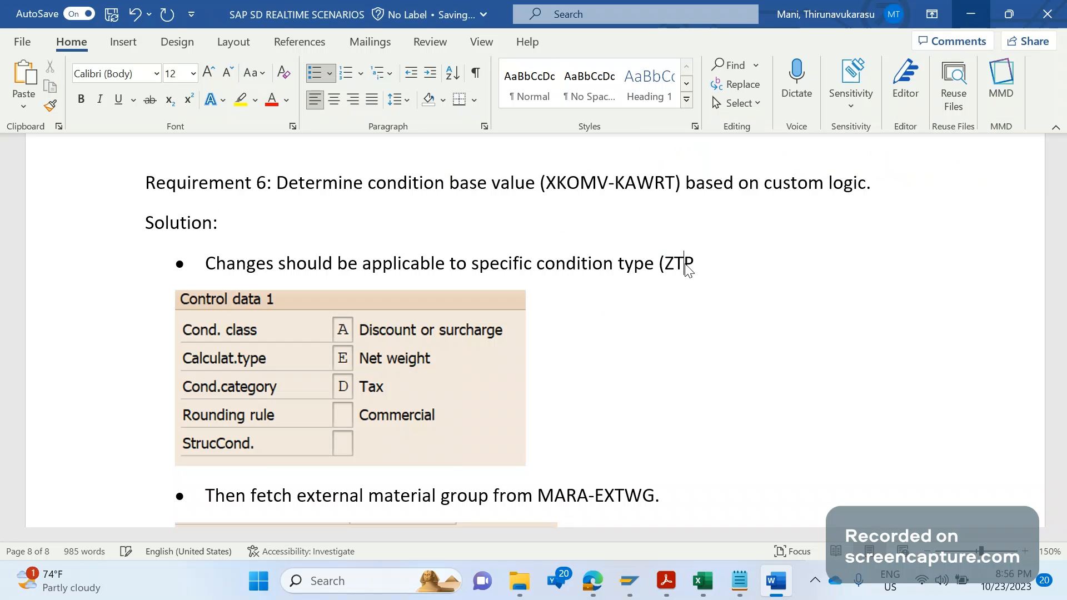
text(C)
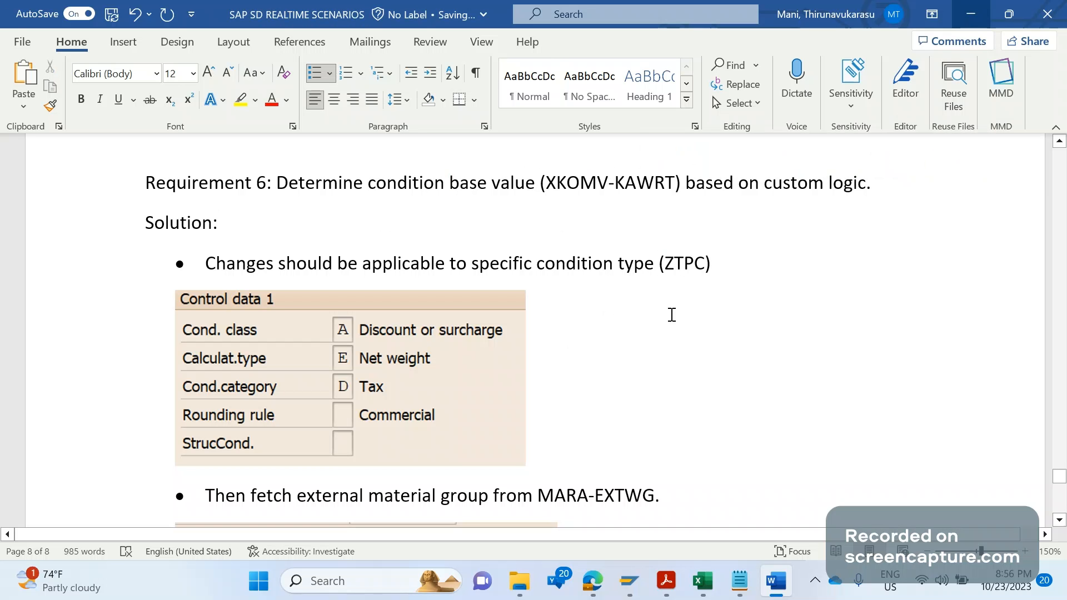
click(711, 263)
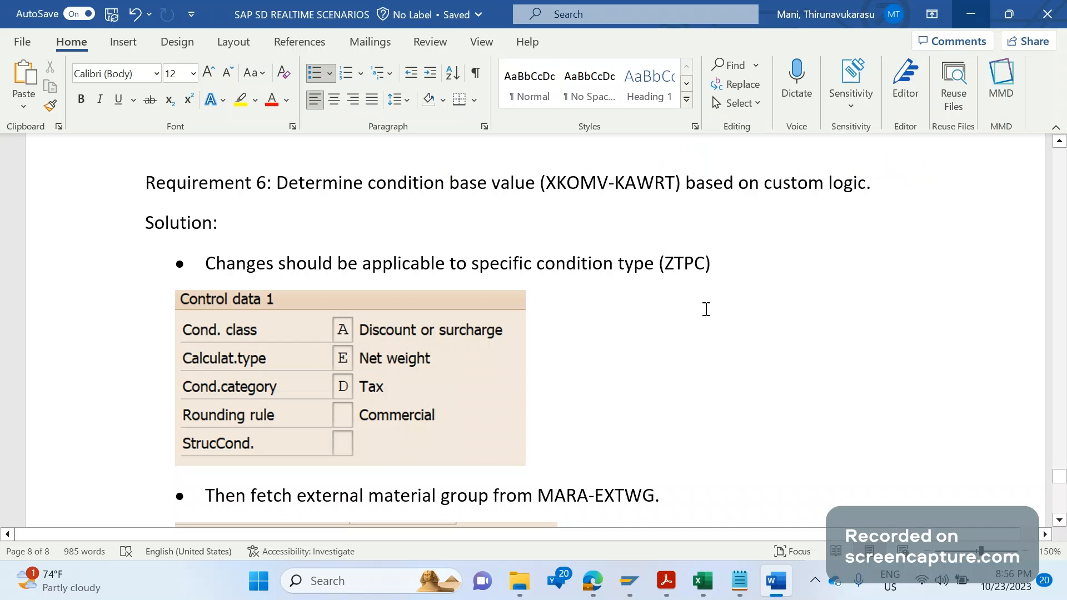
mouse_move(252, 375)
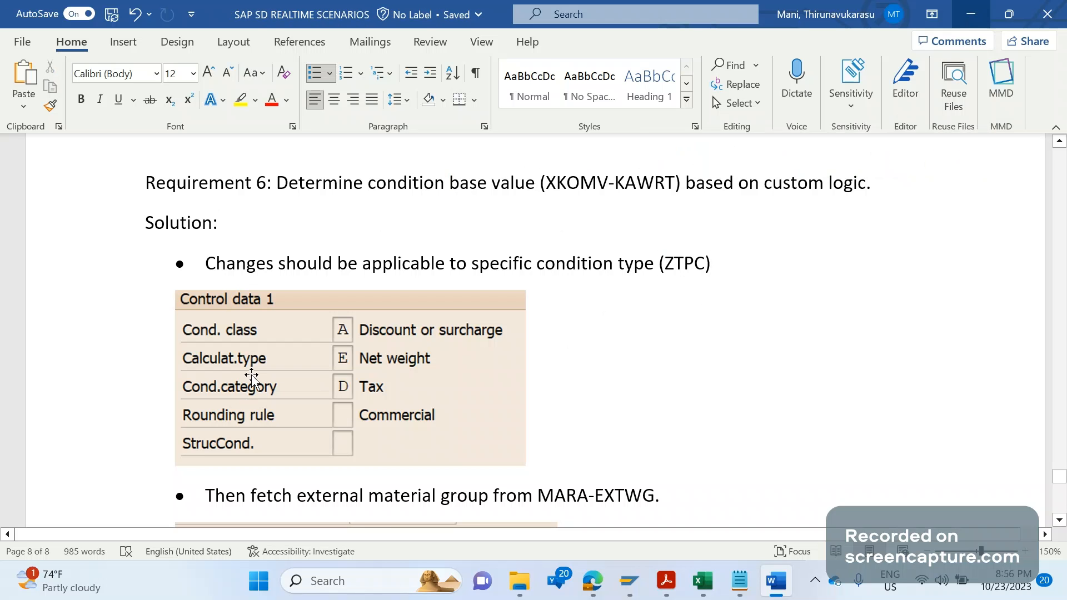
mouse_move(374, 371)
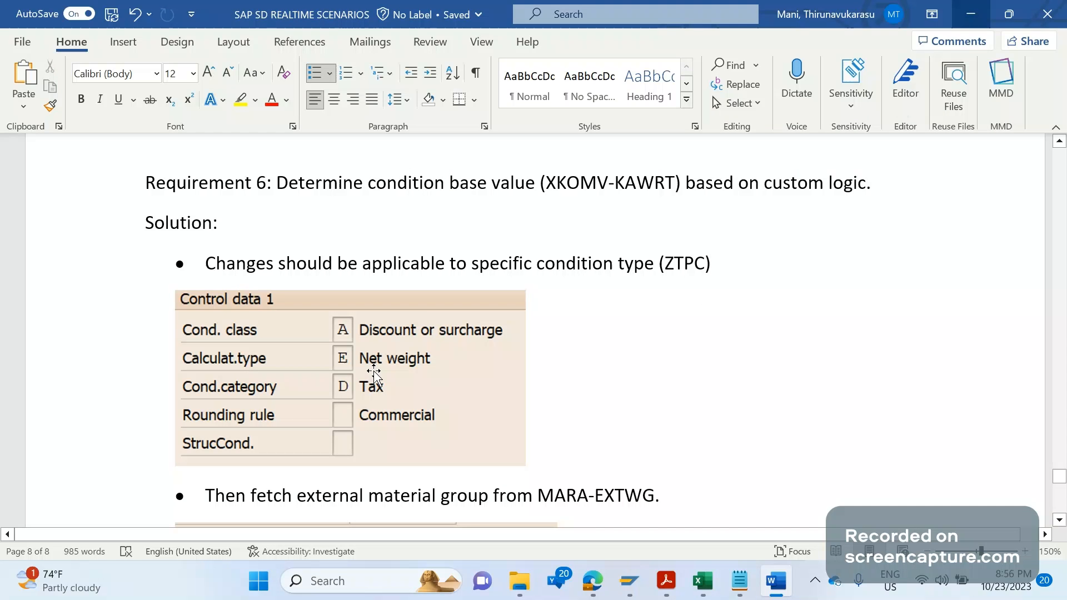
mouse_move(363, 369)
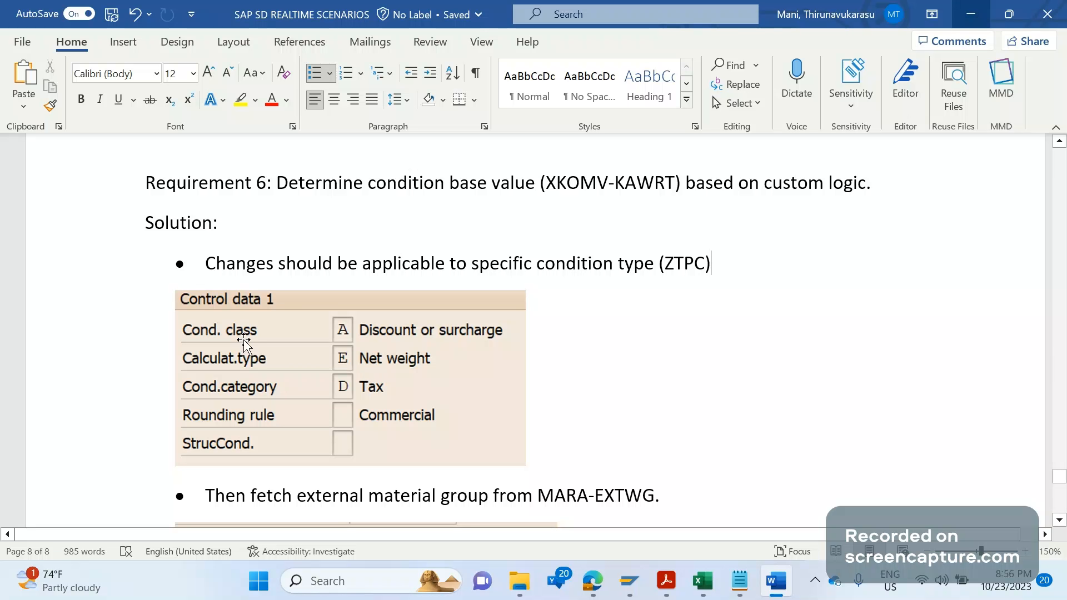
mouse_move(331, 337)
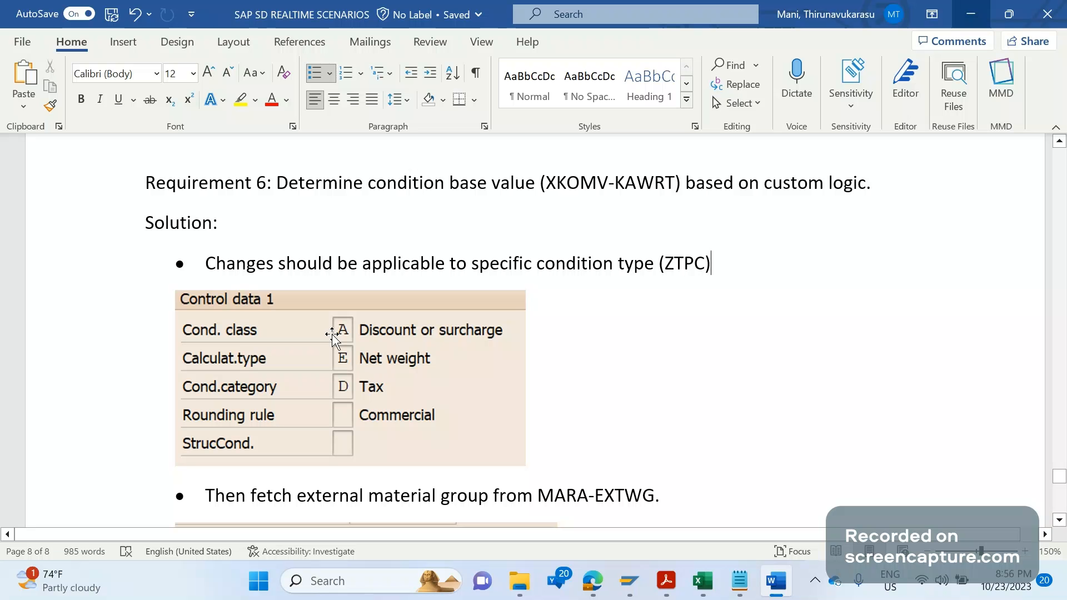
mouse_move(502, 339)
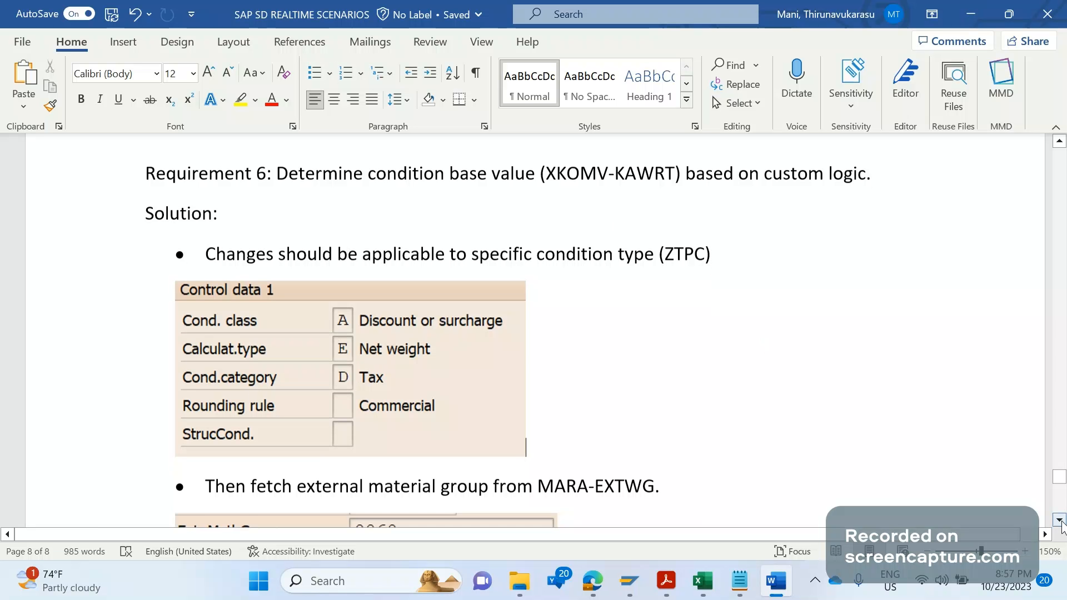
scroll(down, 3)
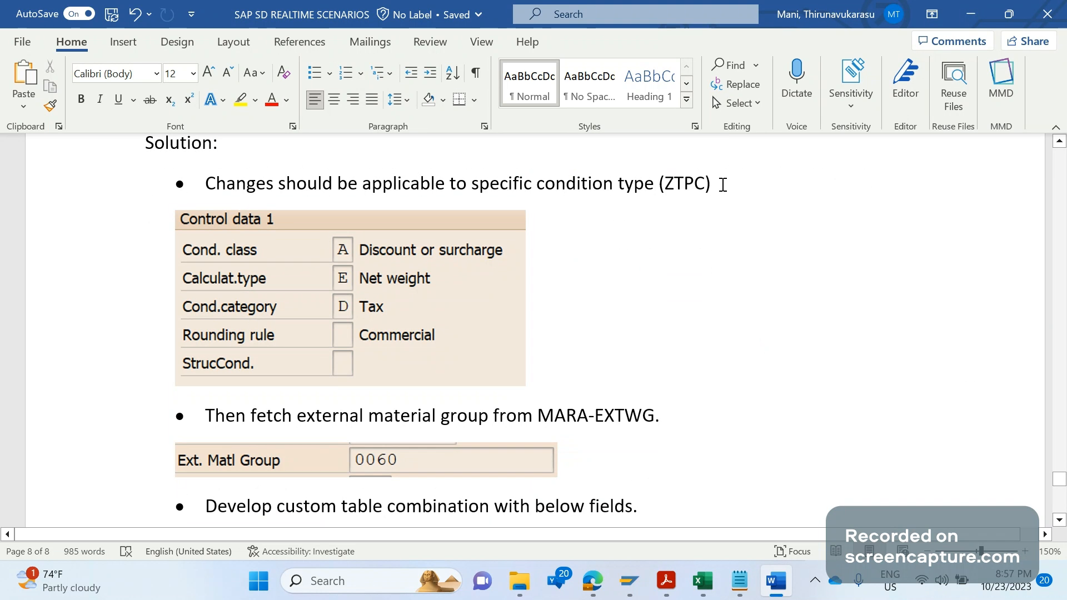
double_click(685, 184)
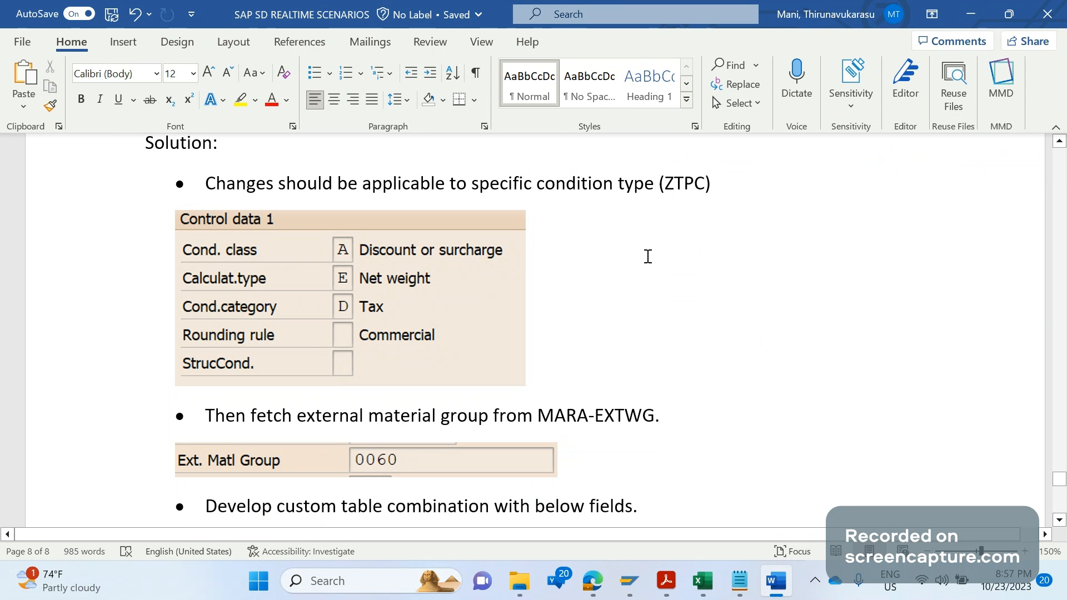
mouse_move(722, 185)
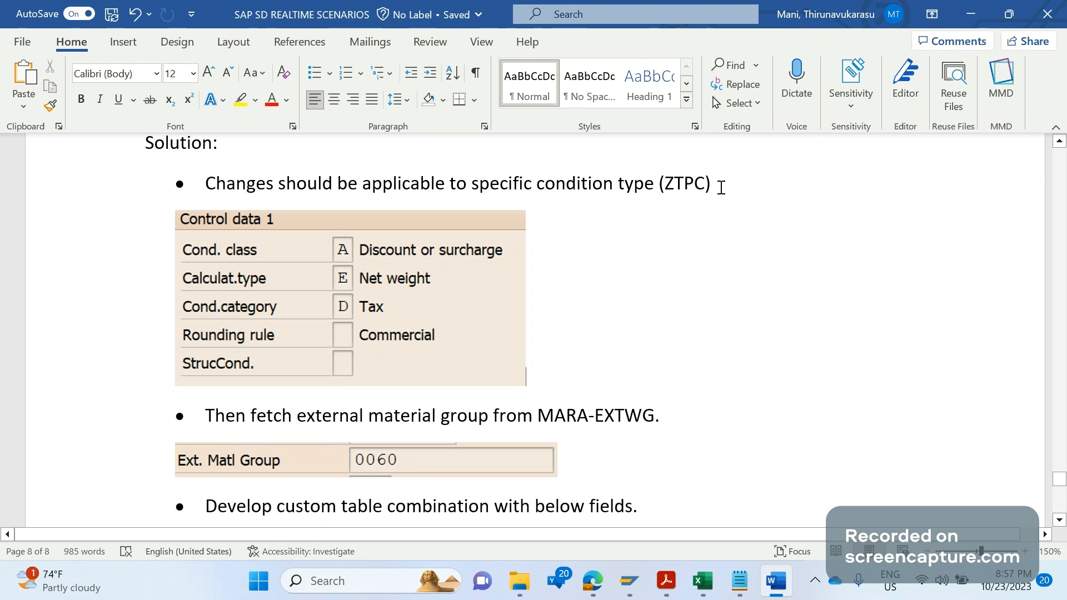
mouse_move(709, 337)
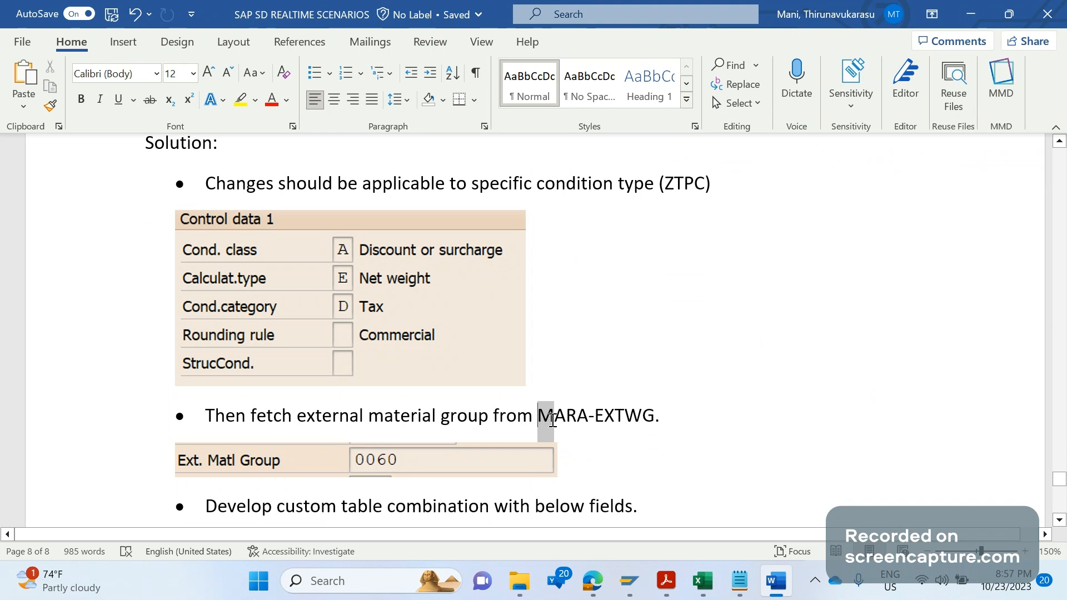
double_click(557, 415)
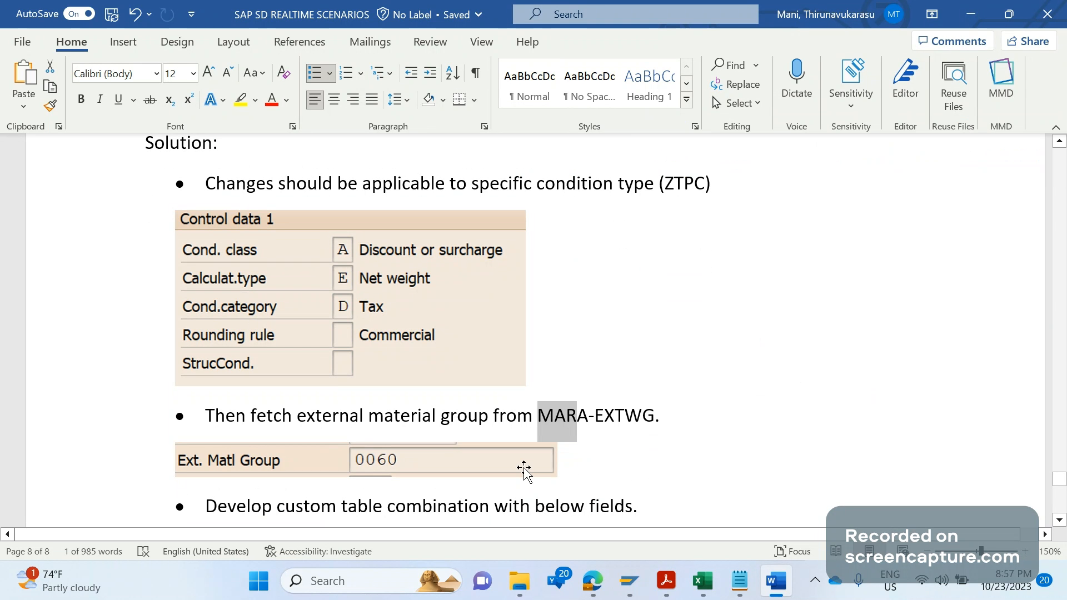
click(366, 460)
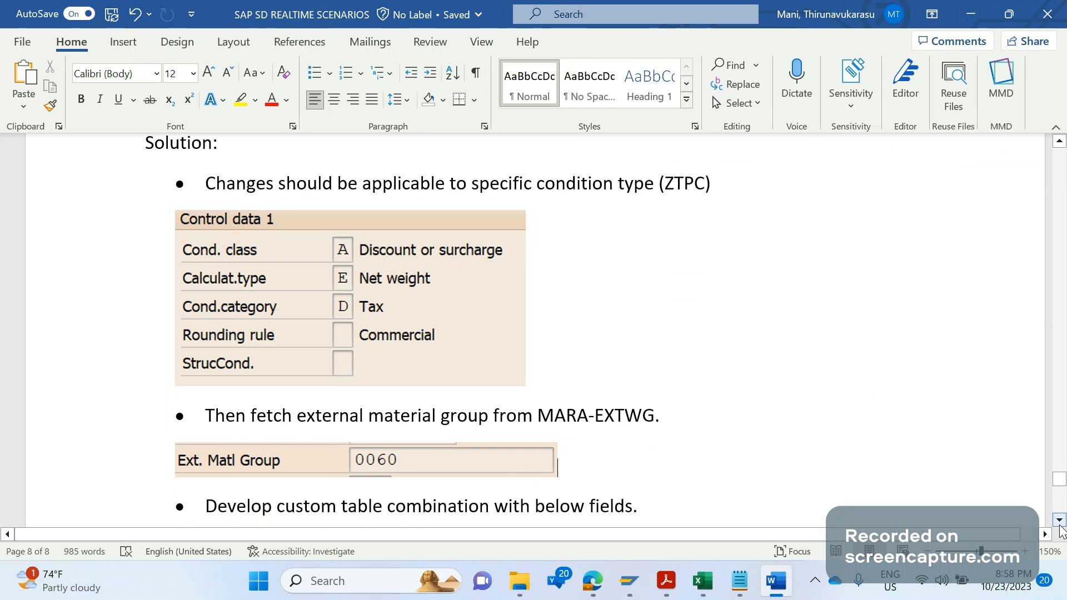
scroll(down, 3)
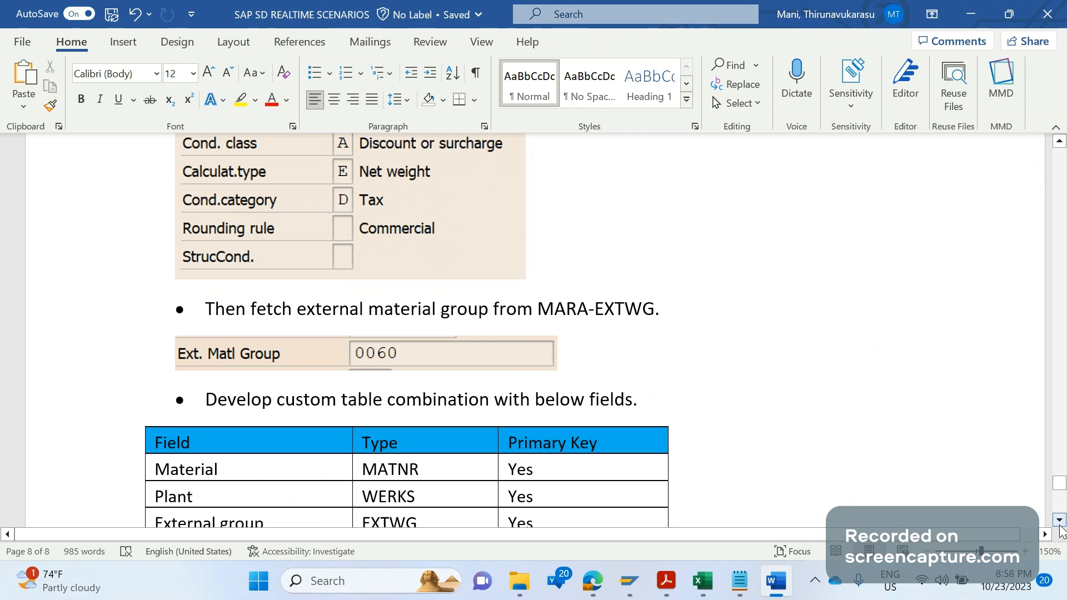
scroll(down, 3)
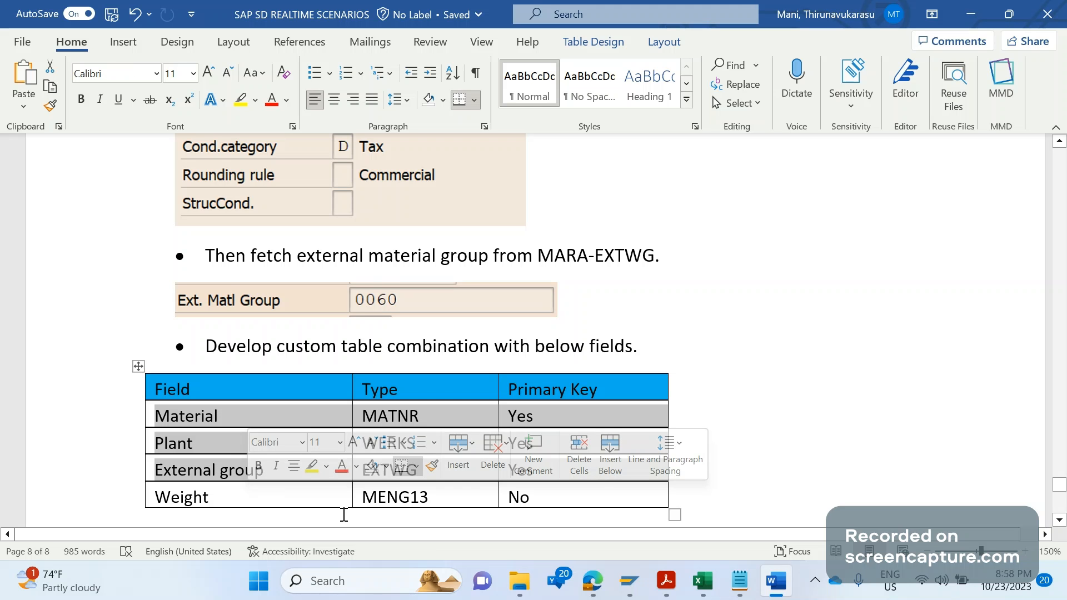
click(332, 492)
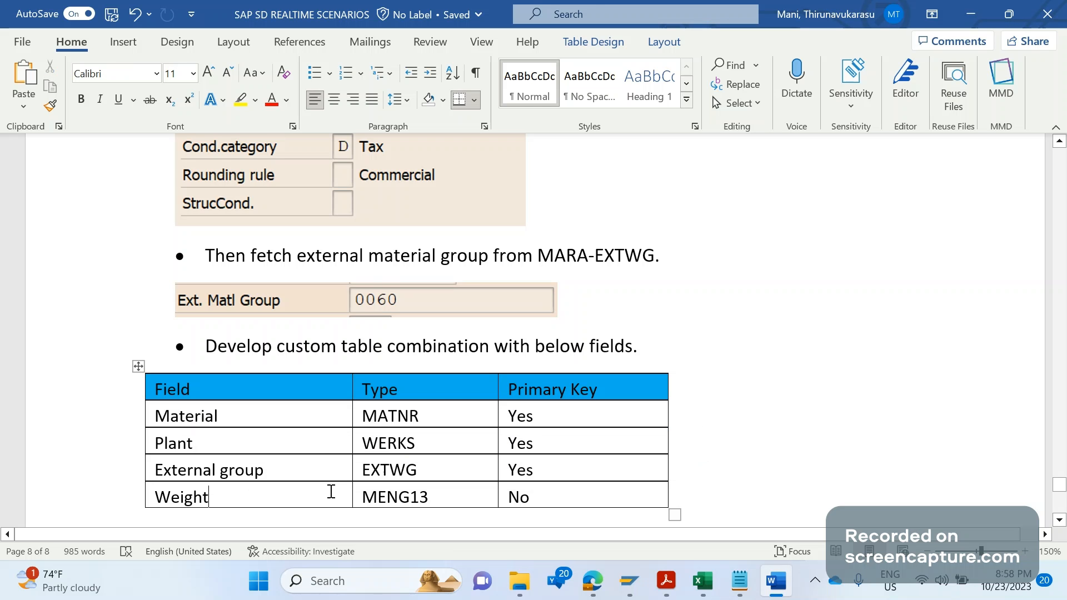
mouse_move(290, 471)
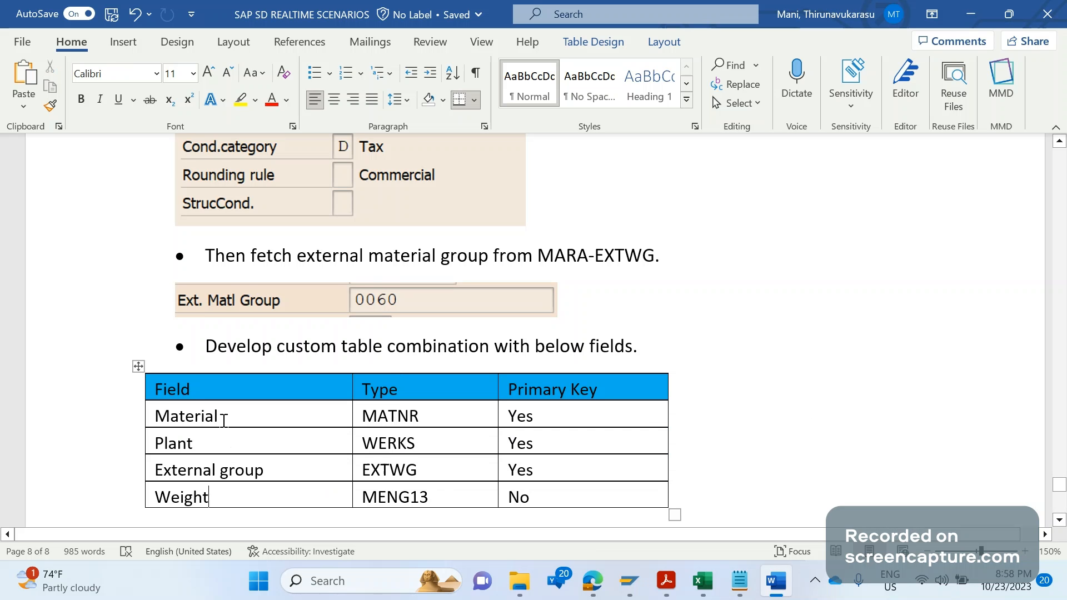
mouse_move(227, 416)
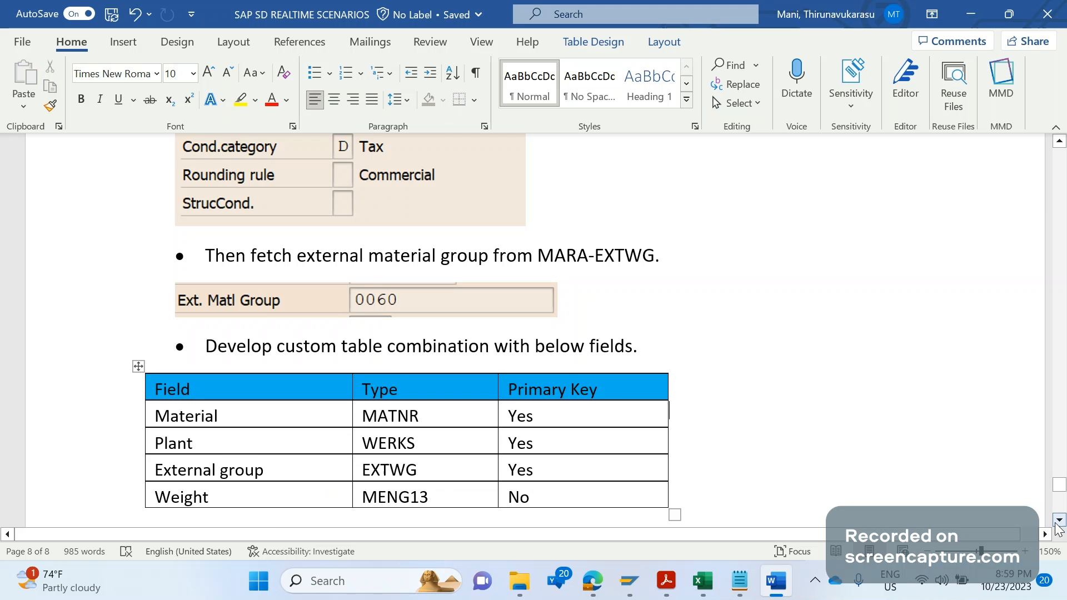
scroll(down, 3)
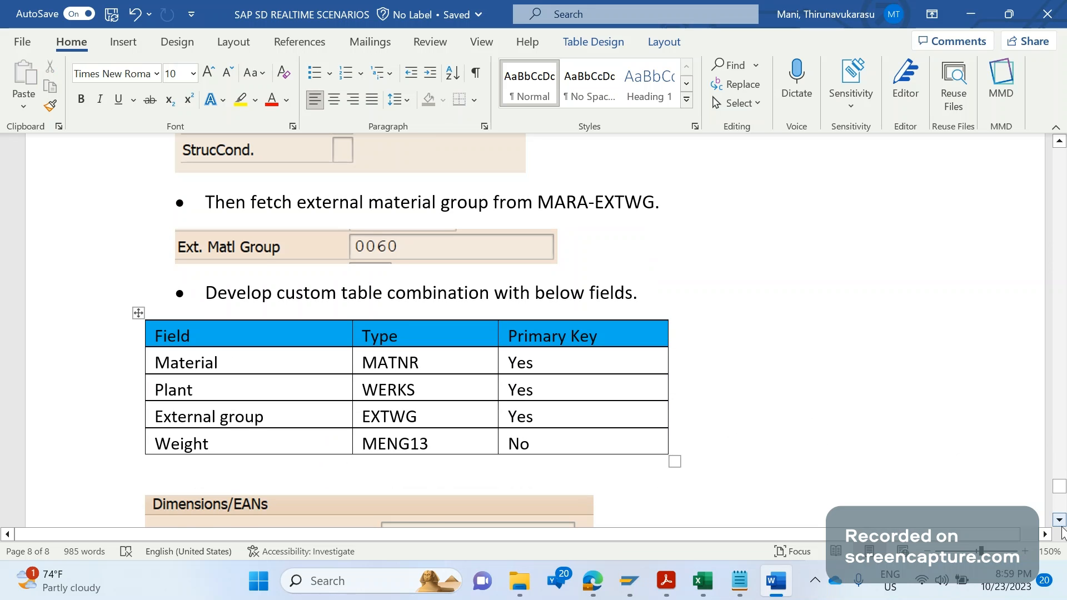
scroll(down, 3)
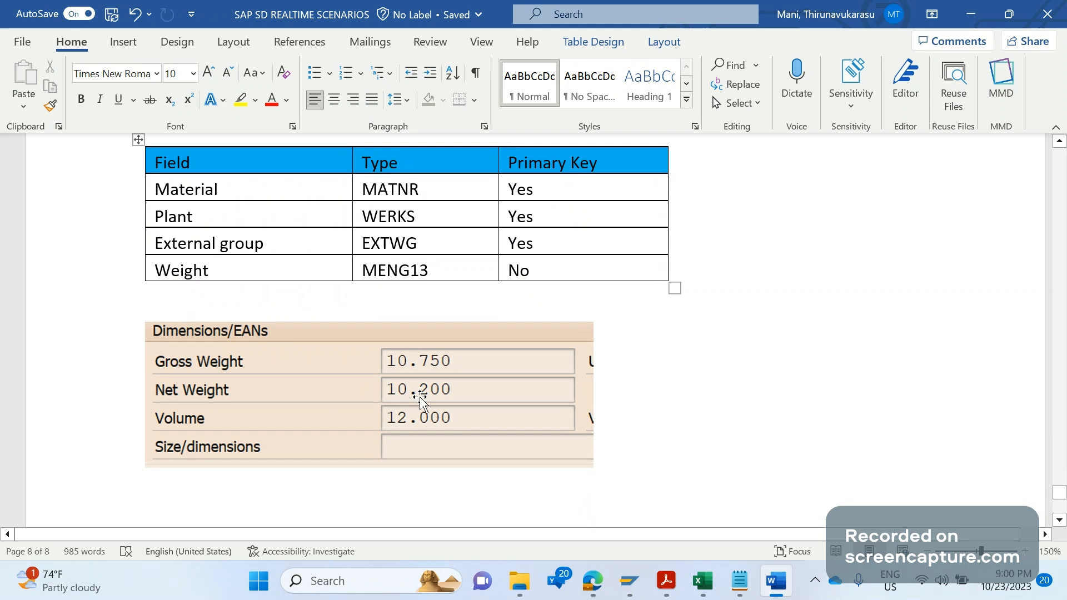
mouse_move(198, 255)
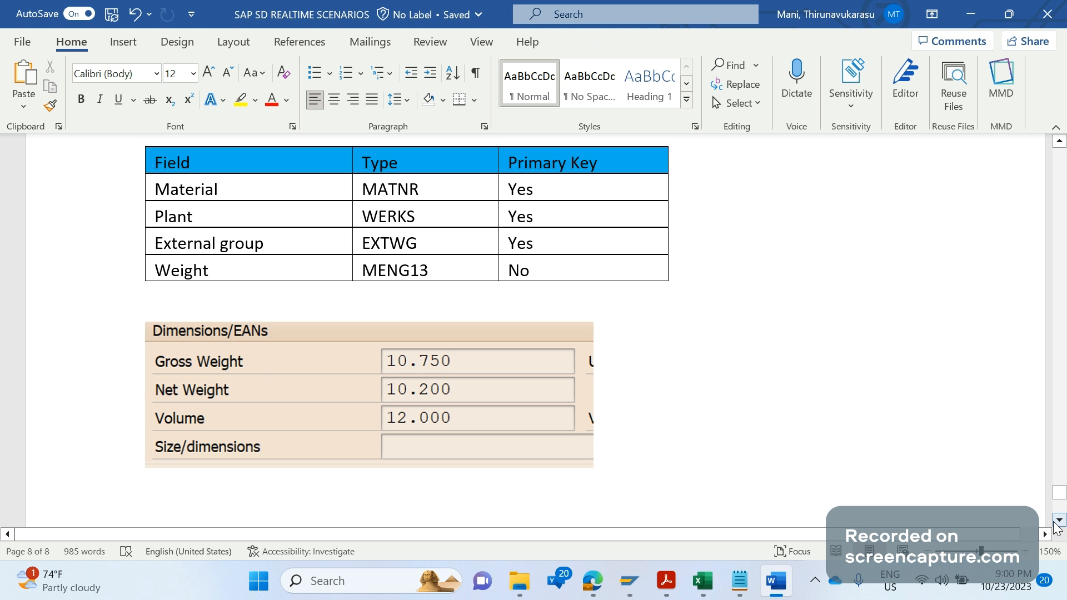
scroll(down, 3)
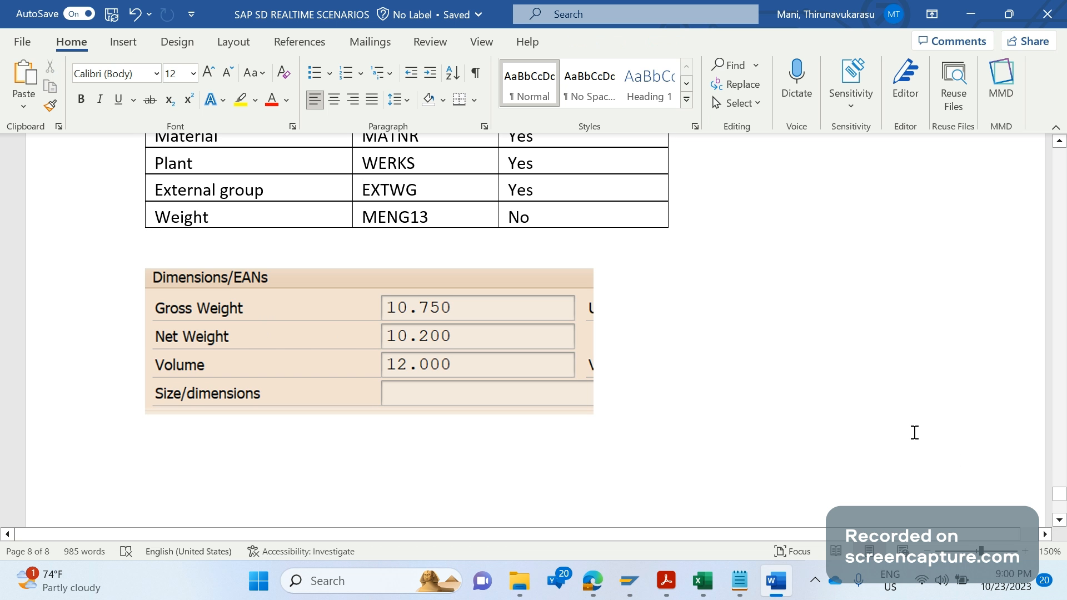
Step: Type 'Tax value = KBETR (Amount)' below the Dimensions/EANs screenshot, fixing Amount's capitalisation
text(Tax value)
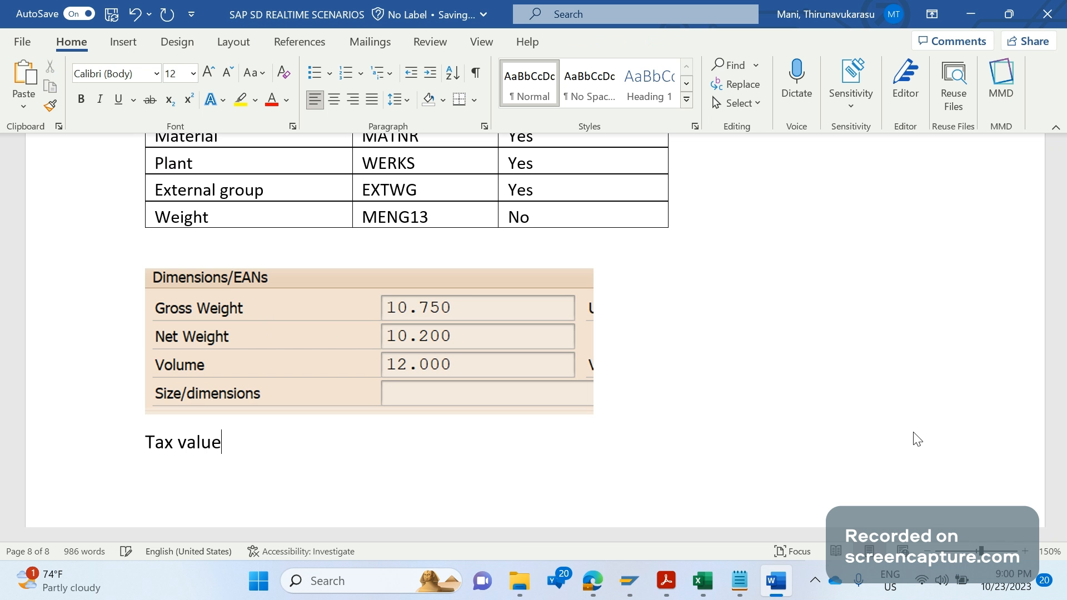
text(= KBET)
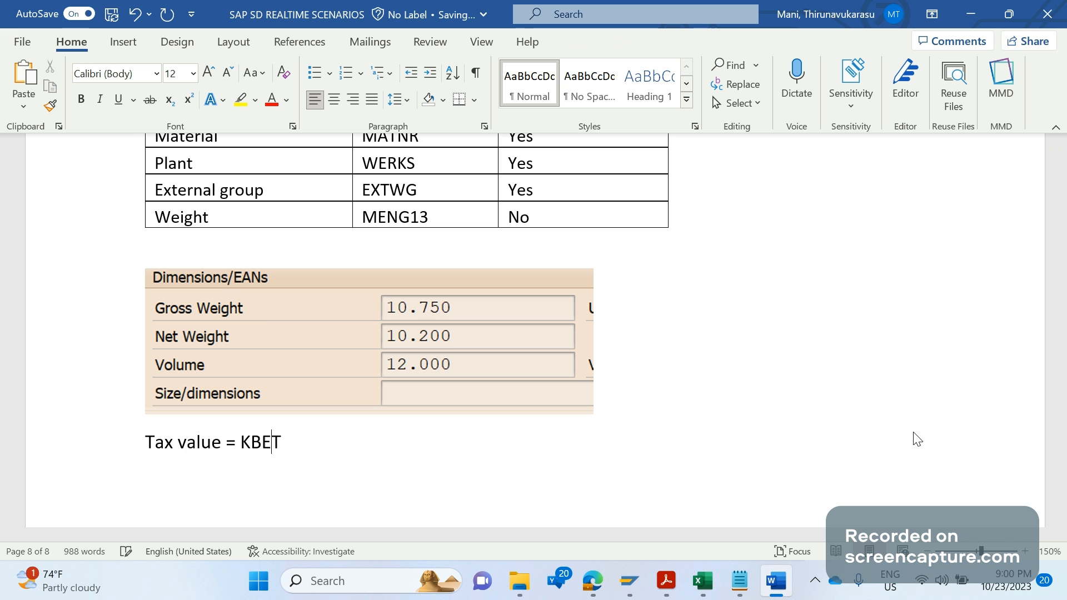
text(R)
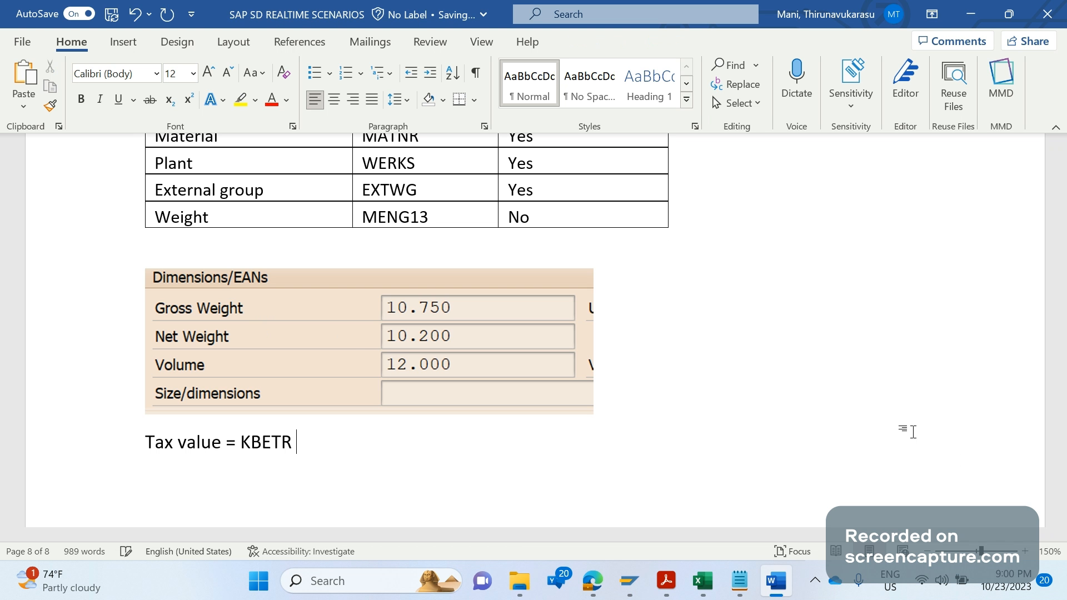
text((AMOUN)
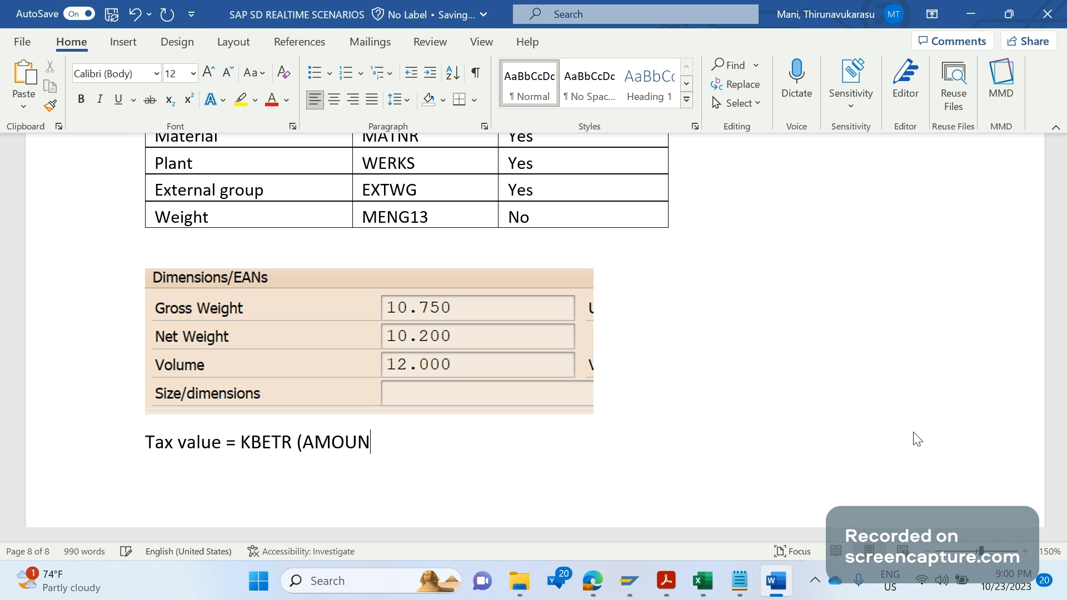
key(BackSpace)
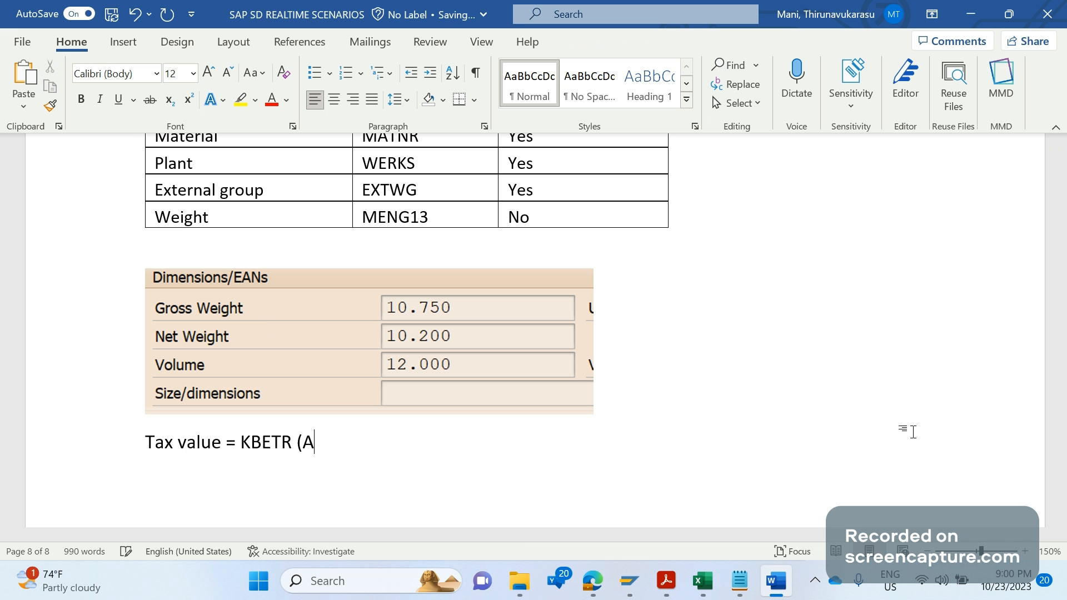
text(mount) *)
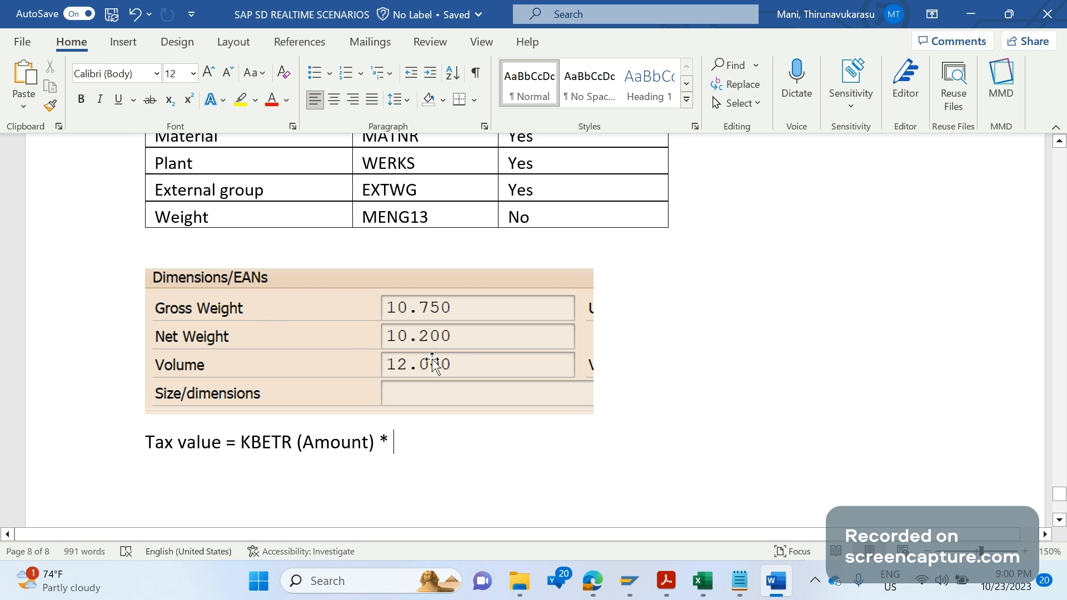
mouse_move(408, 351)
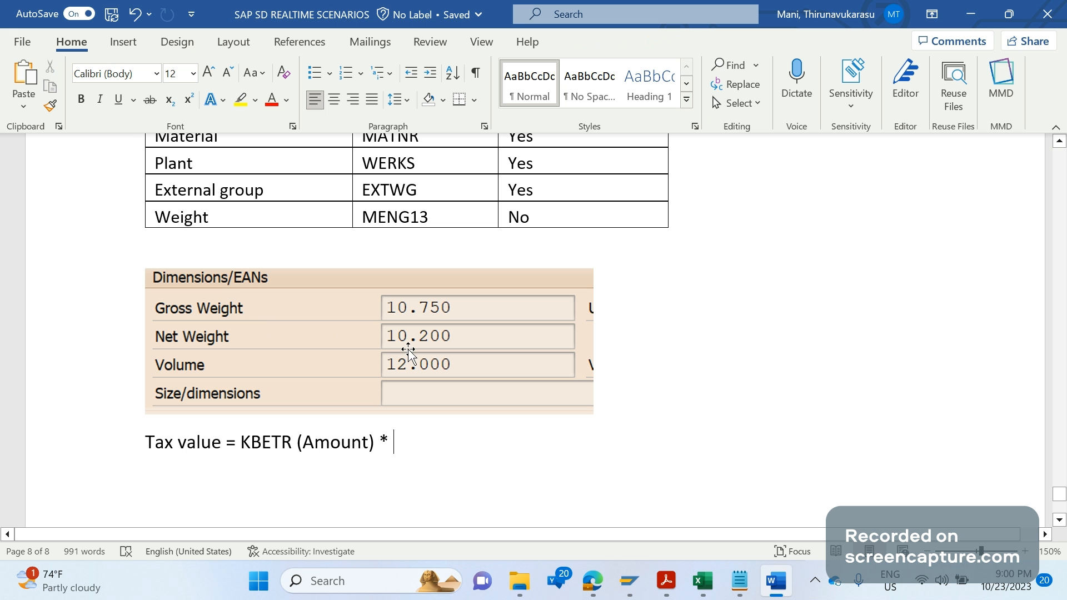
mouse_move(406, 359)
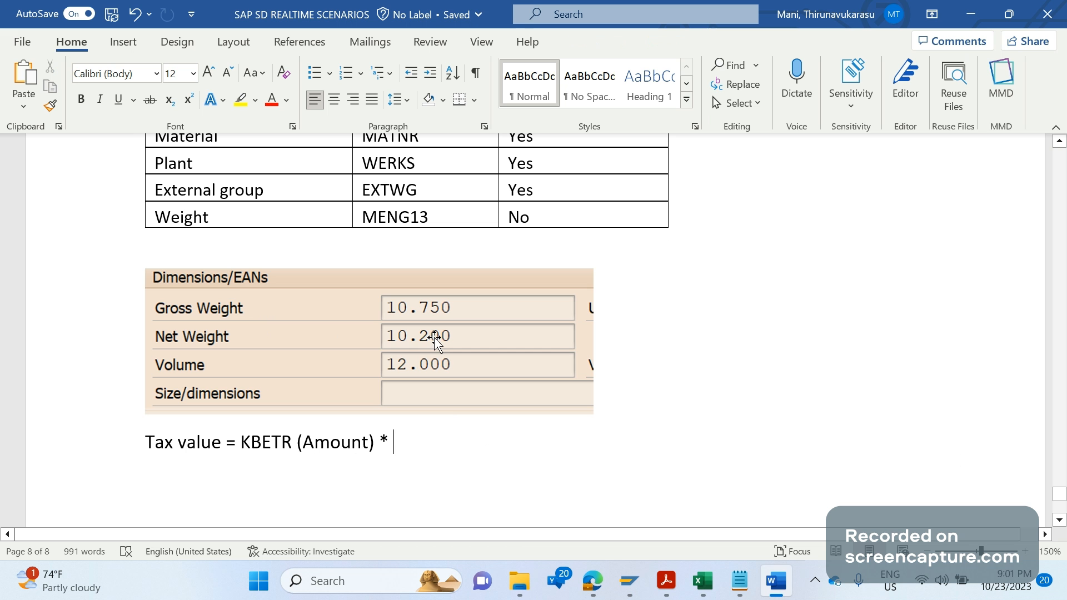
mouse_move(450, 423)
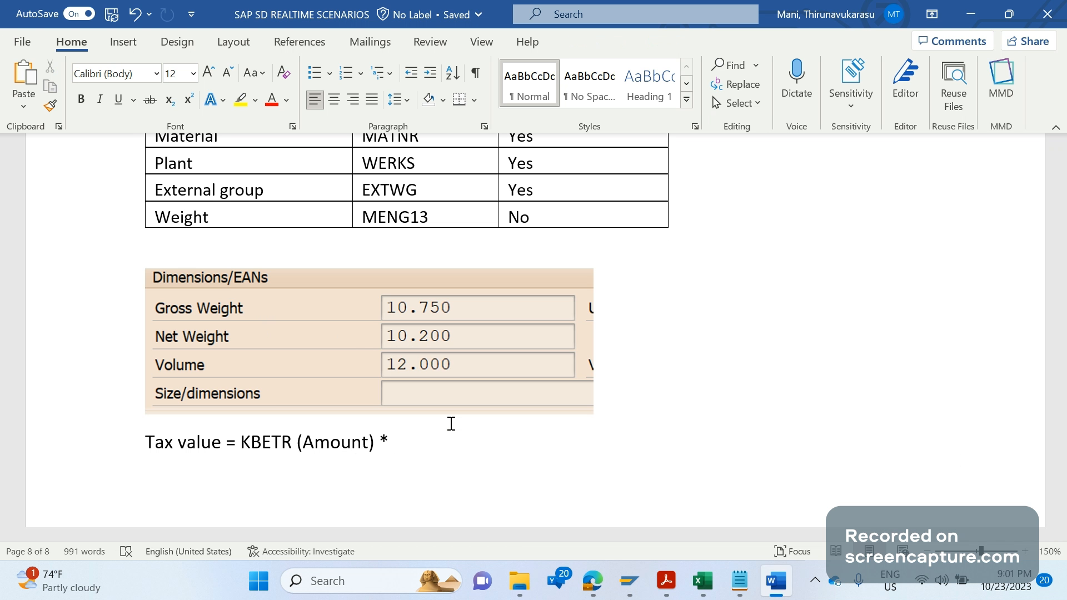
Step: Complete the formula line with '* 0.72 = 10 * 0.72 ='
text(0)
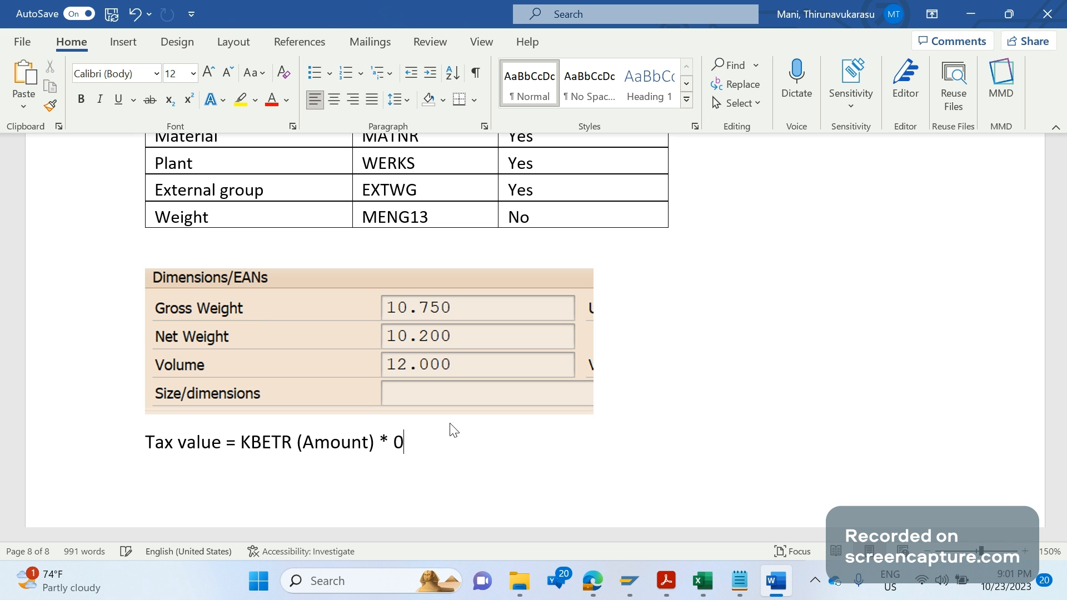
text(.72 =)
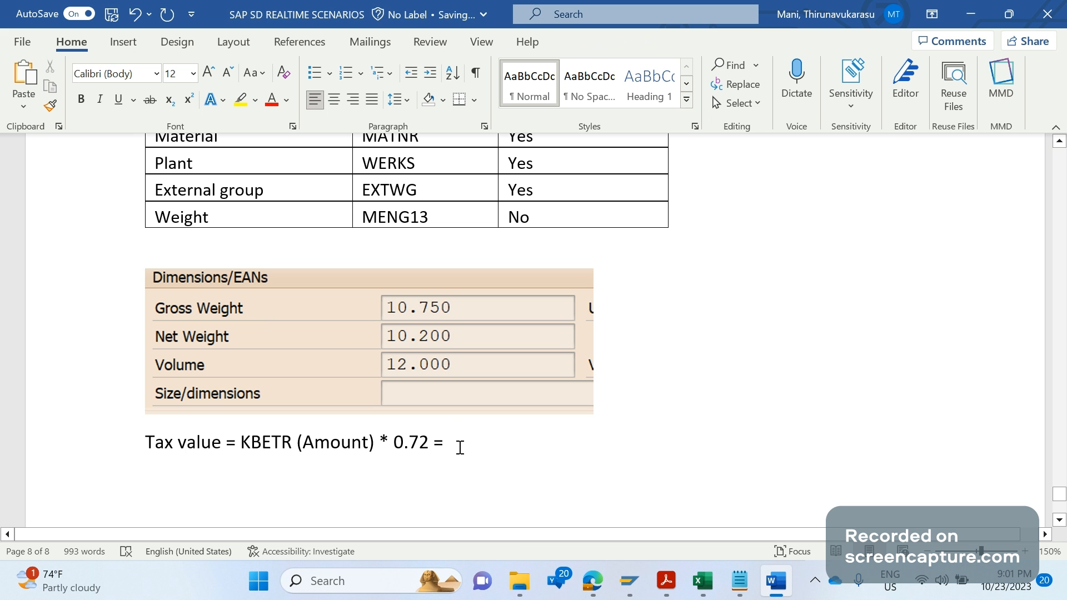
text(10 *)
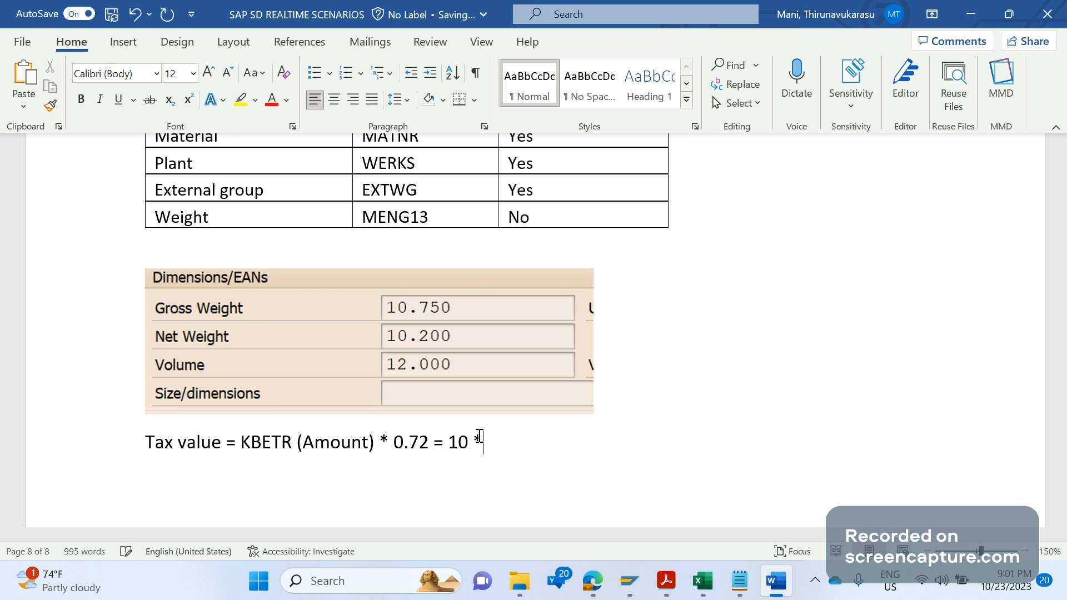
text(0.72 =)
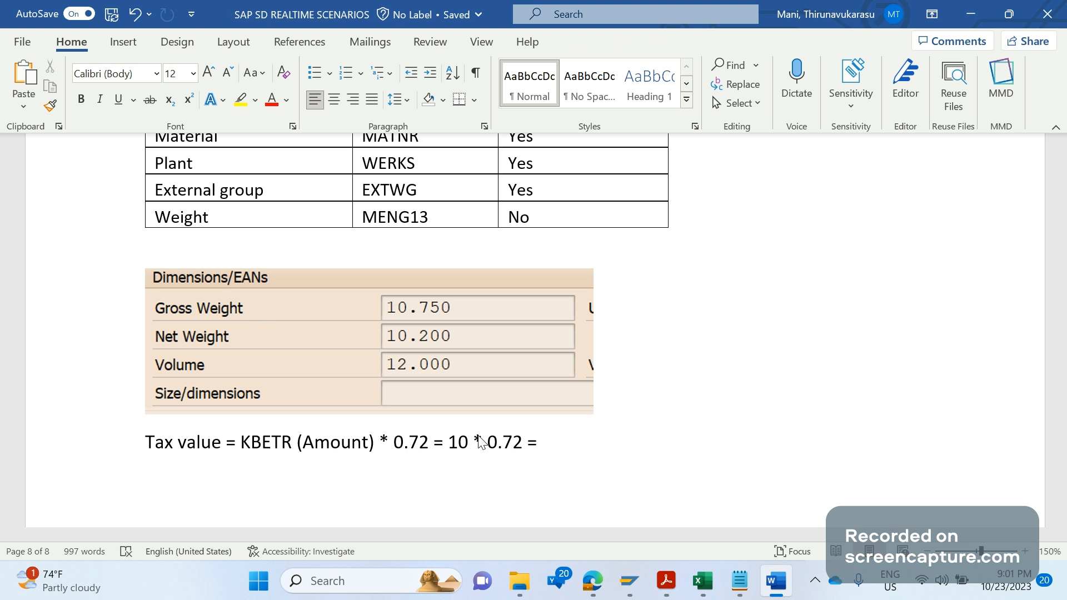
click(542, 441)
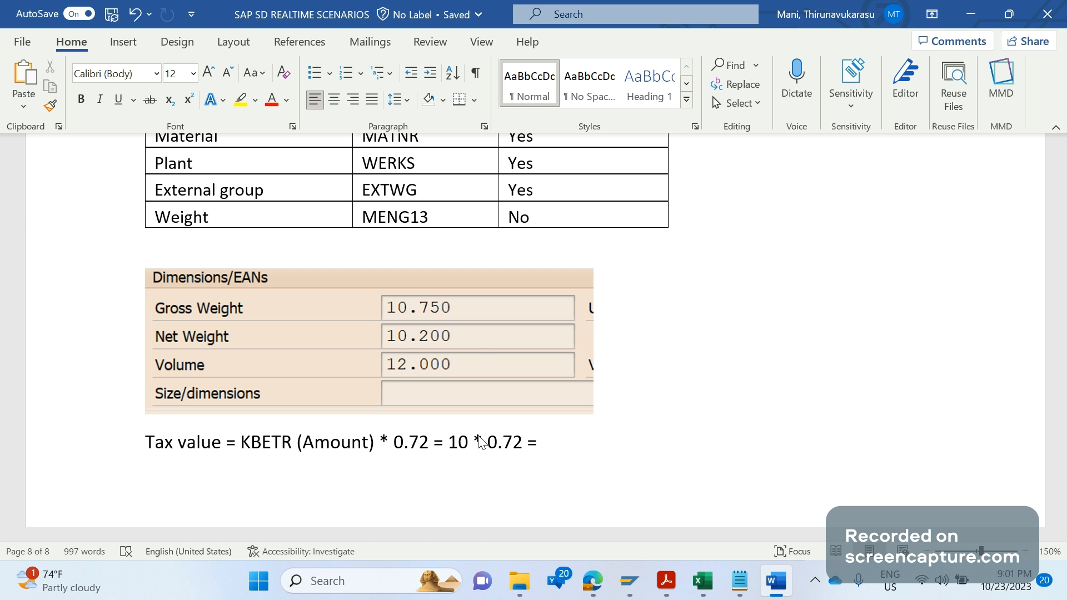
scroll(down, 3)
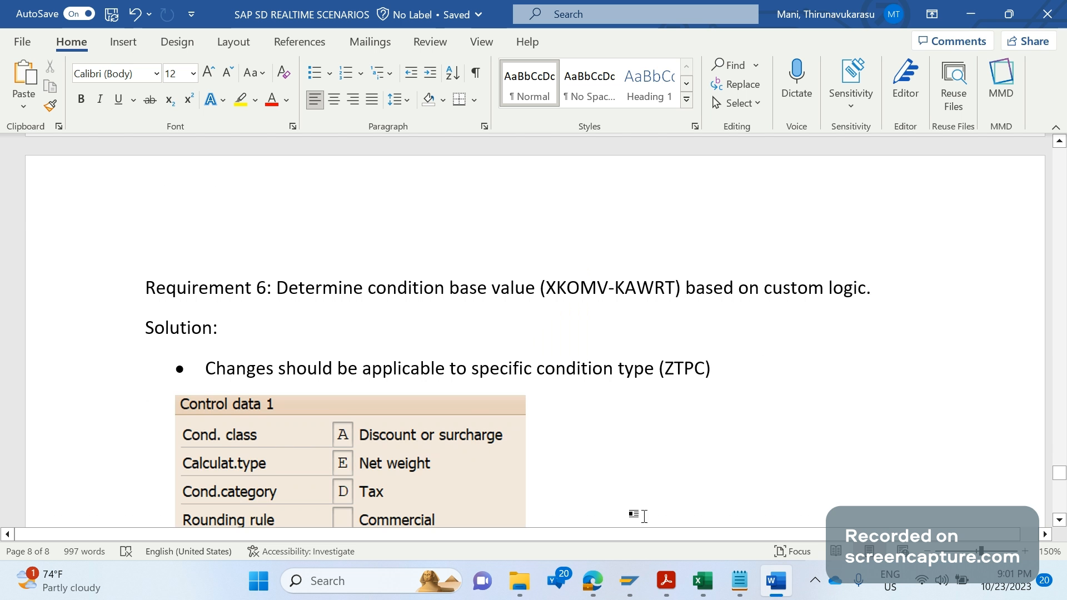
scroll(down, 3)
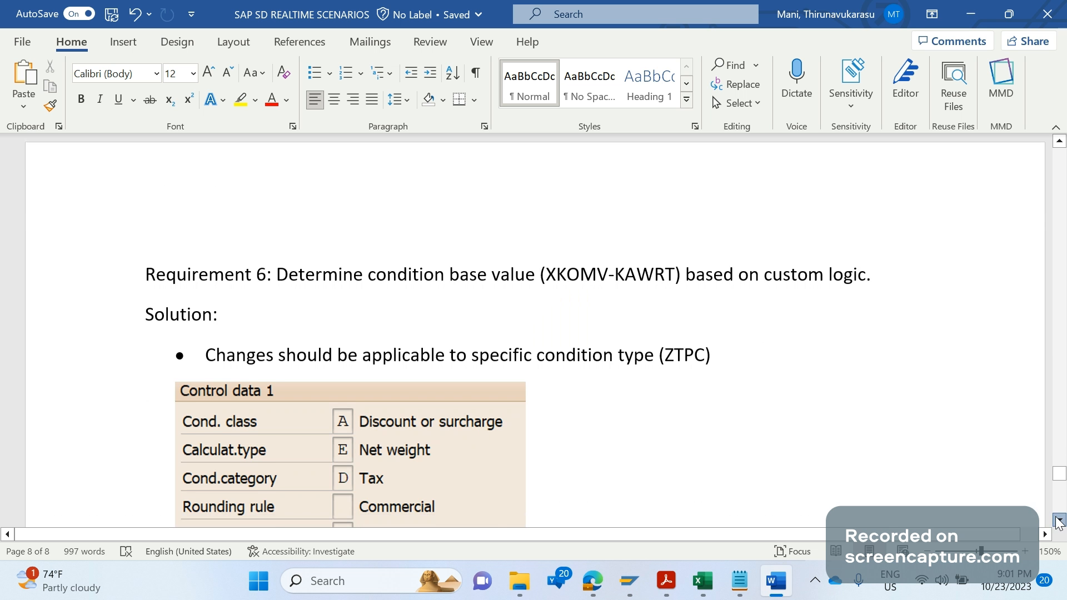
scroll(down, 3)
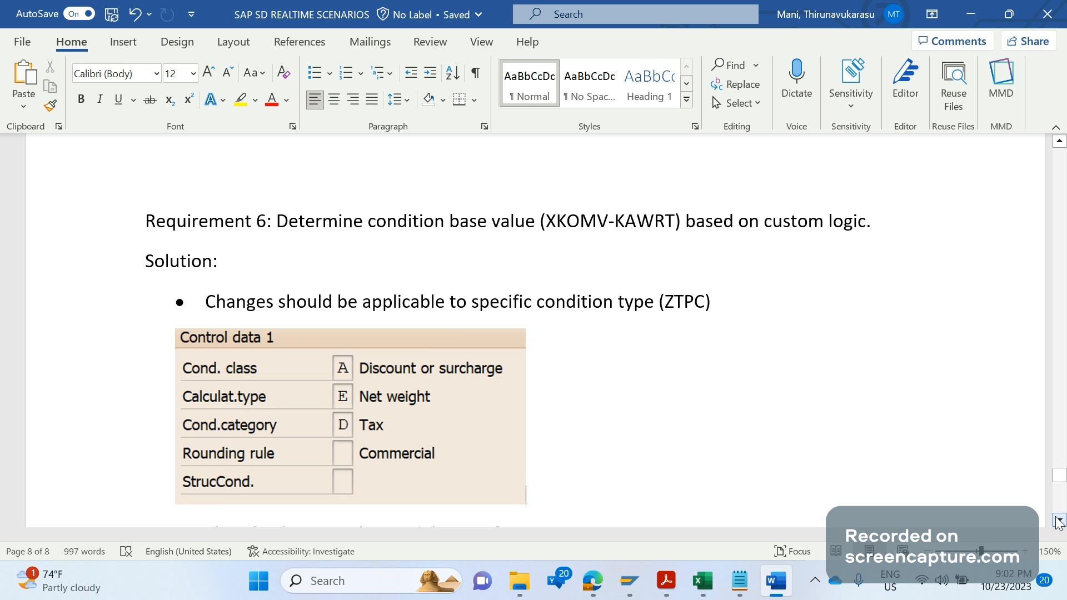
scroll(down, 3)
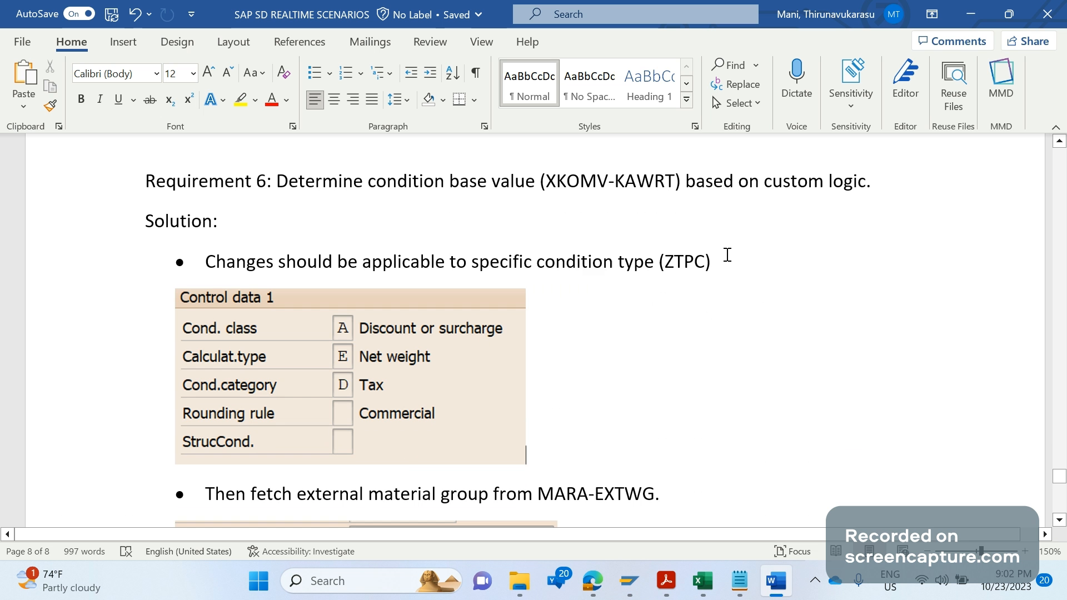
mouse_move(406, 456)
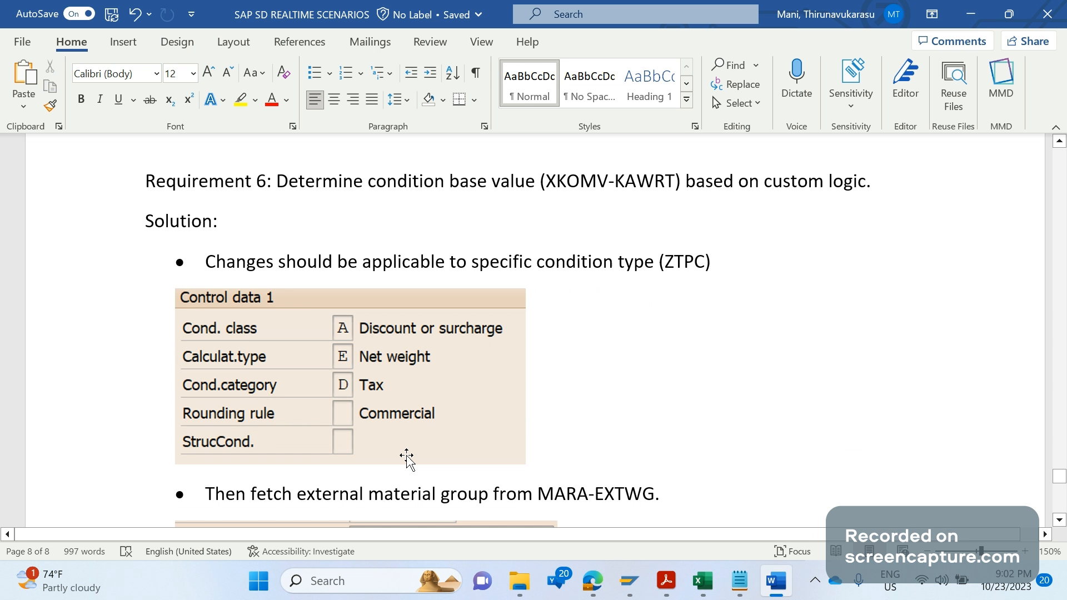
mouse_move(356, 391)
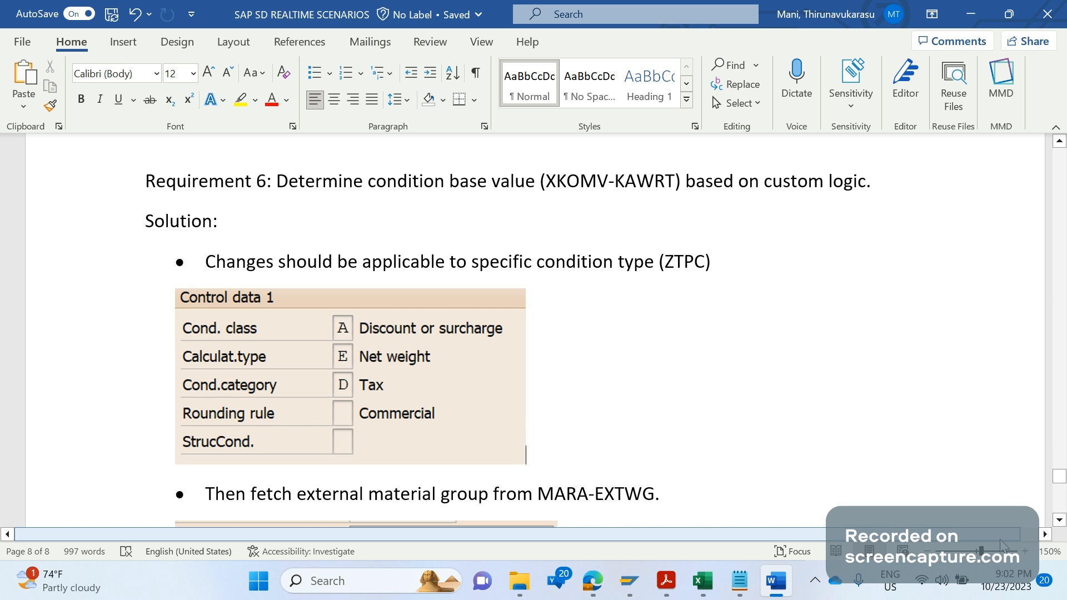
scroll(down, 3)
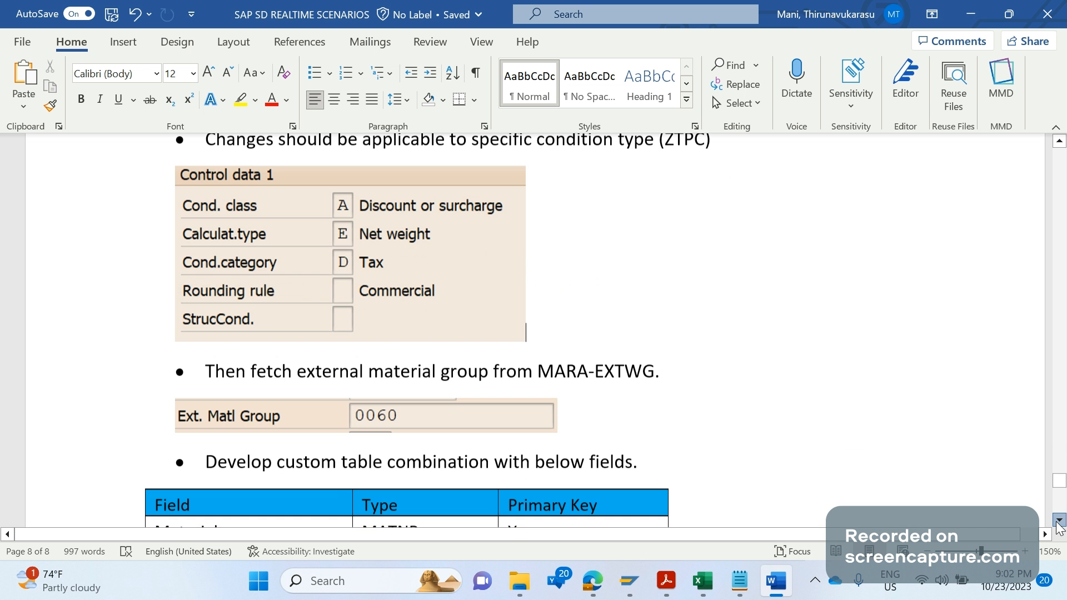
scroll(down, 3)
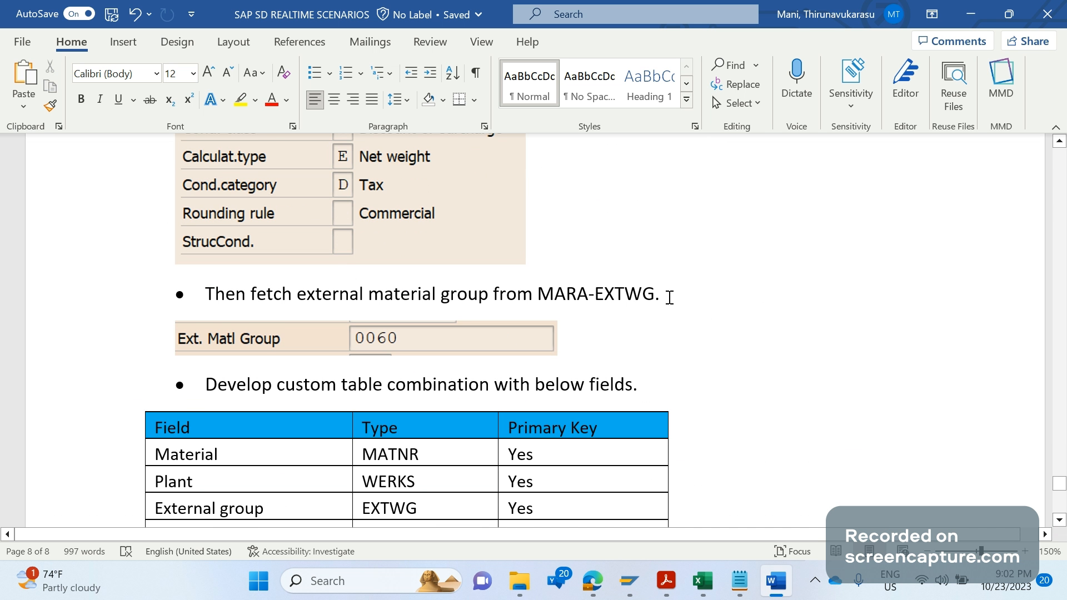
drag(489, 294, 658, 294)
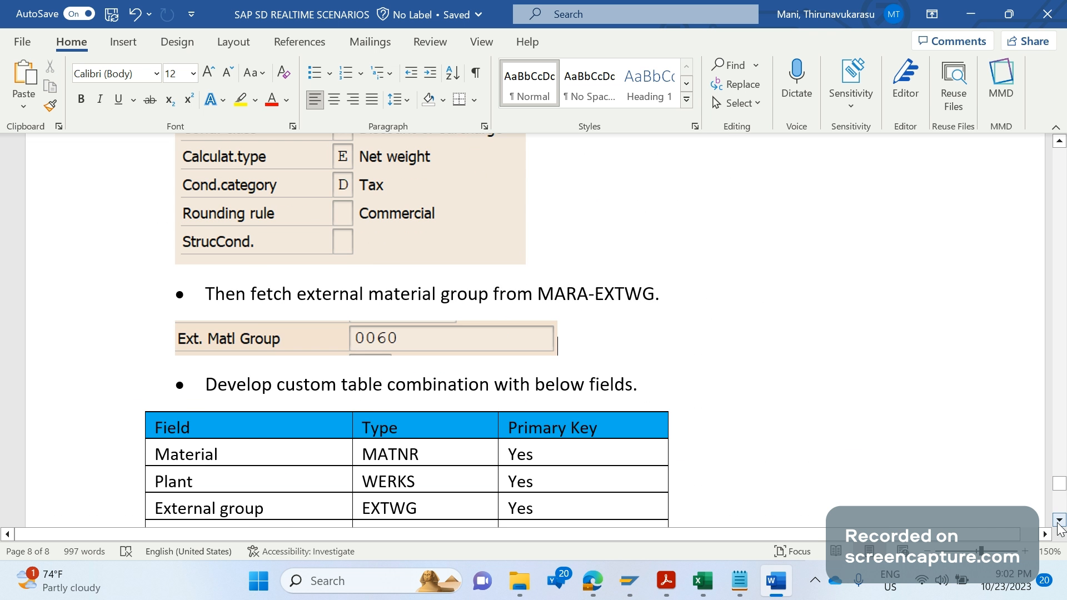
scroll(down, 3)
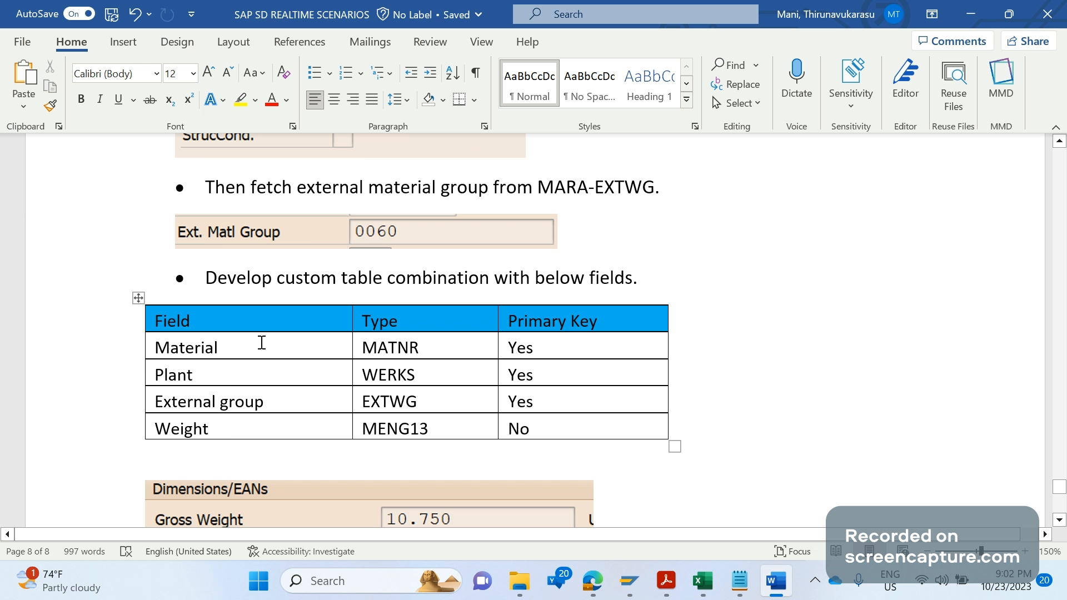
click(230, 429)
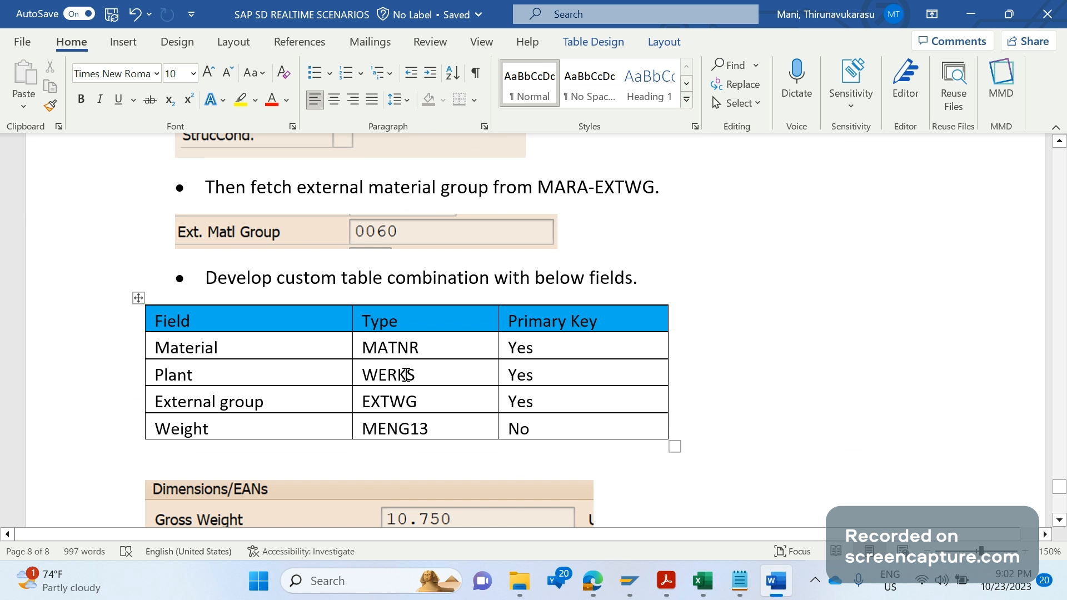
mouse_move(1061, 426)
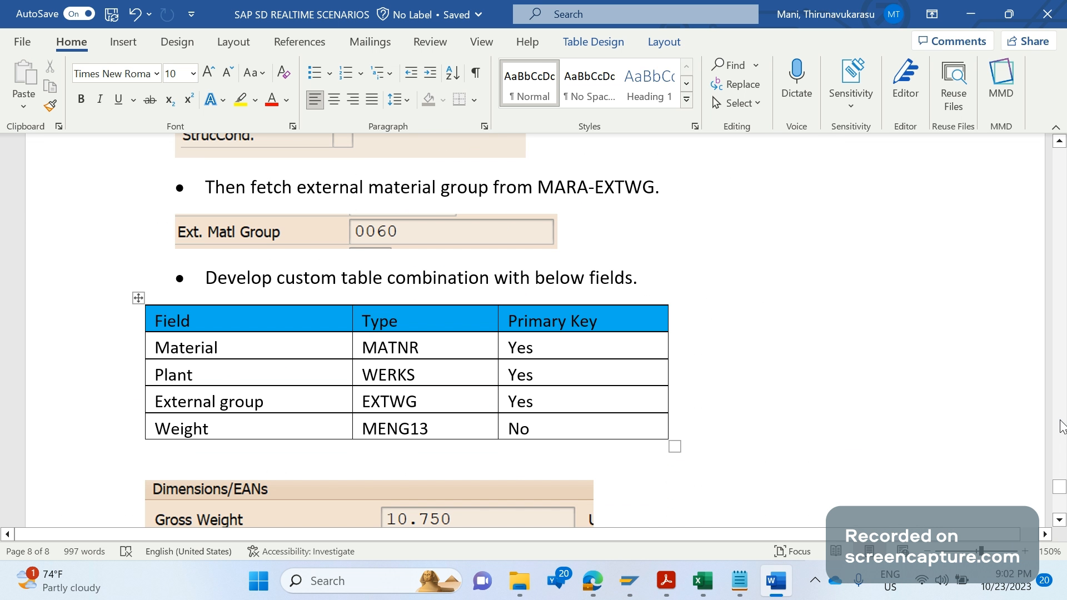
scroll(down, 3)
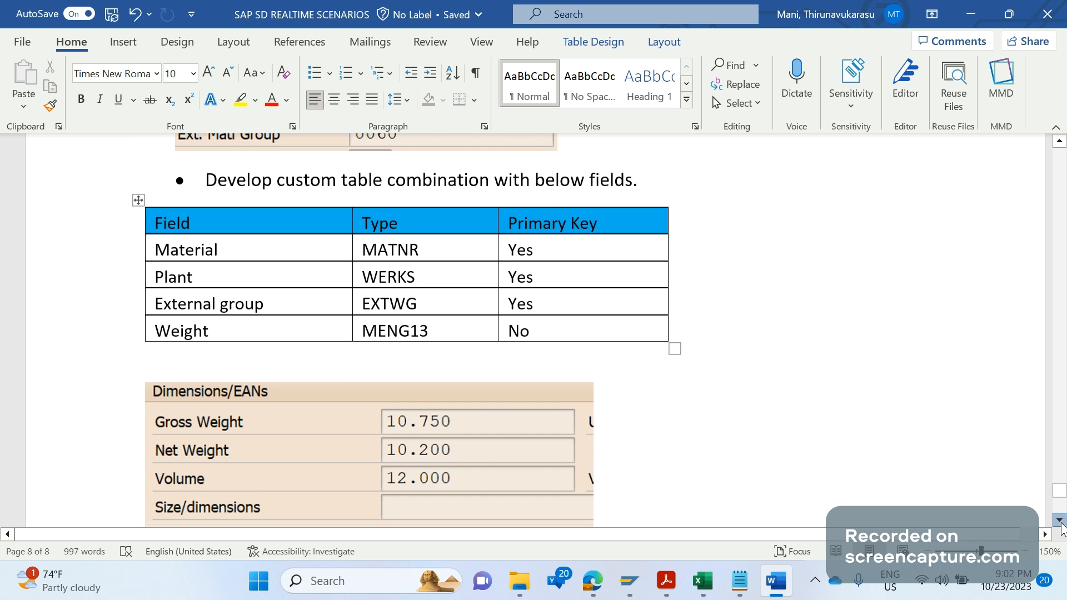
scroll(down, 3)
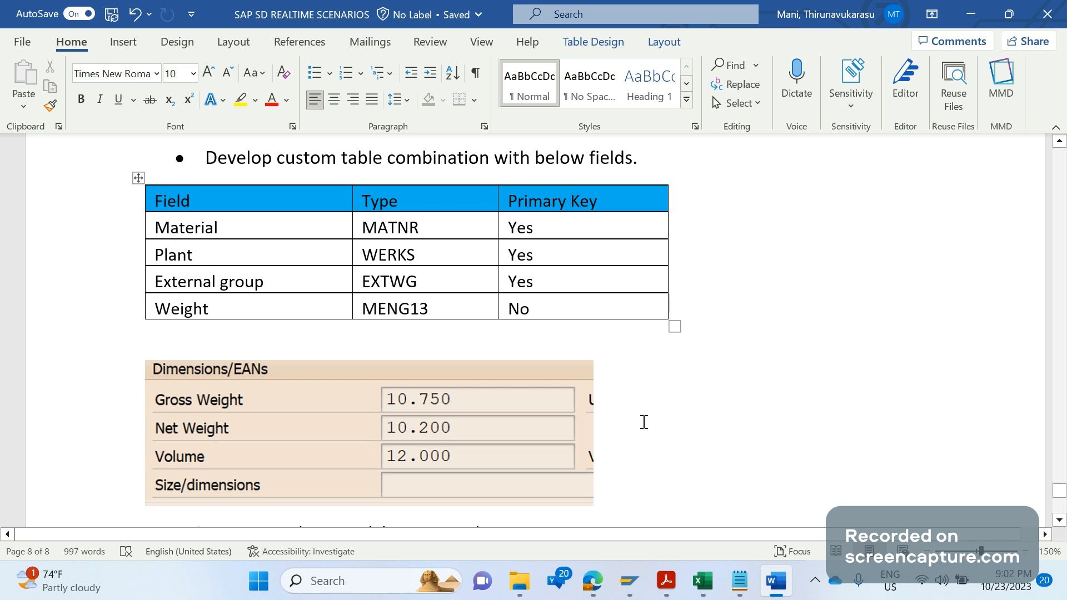
mouse_move(698, 437)
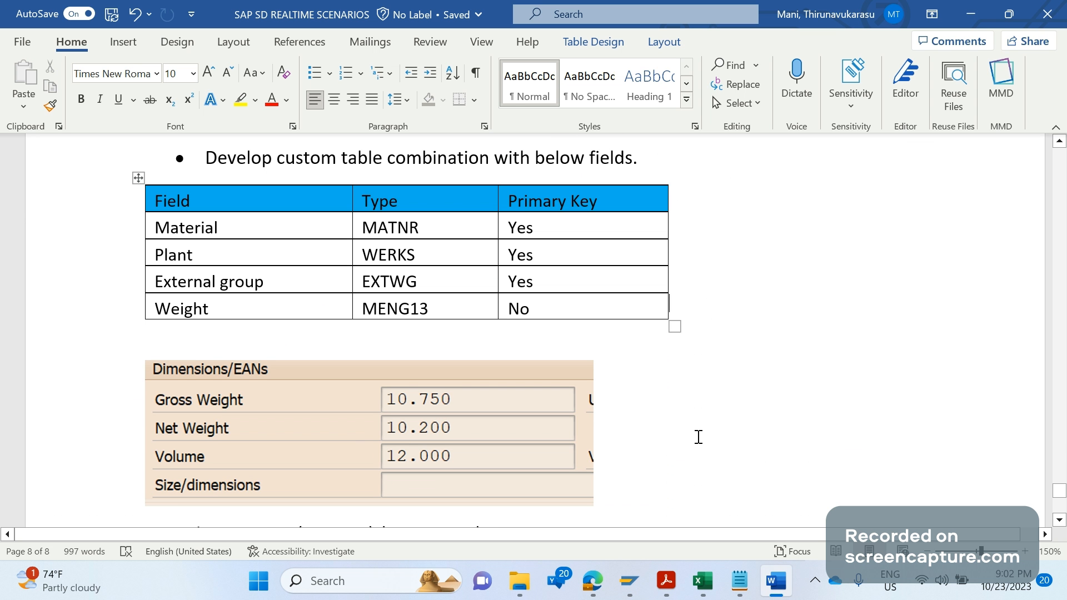
scroll(down, 3)
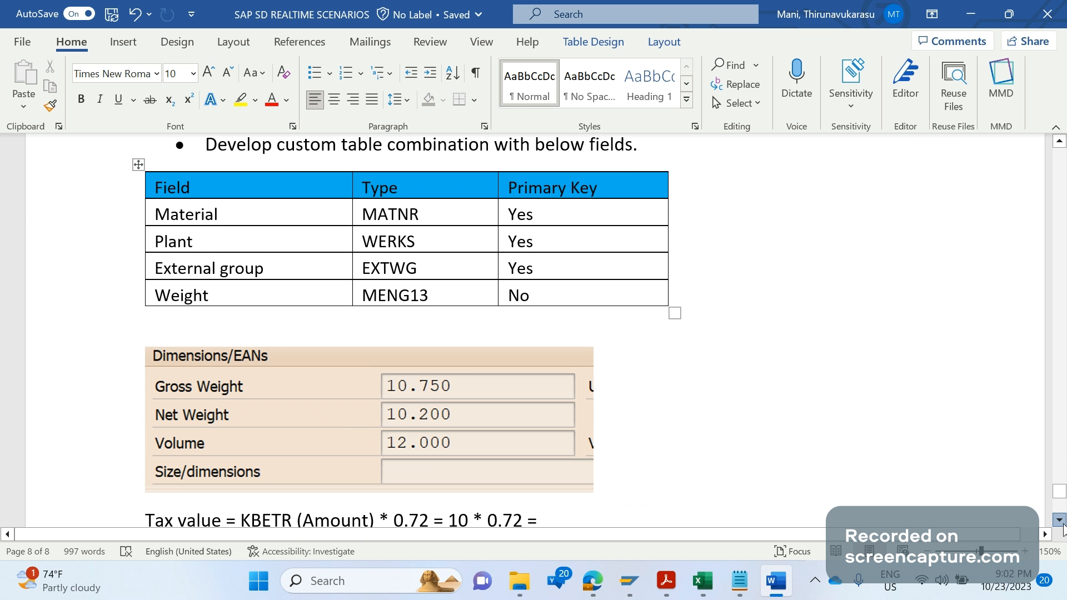
scroll(down, 3)
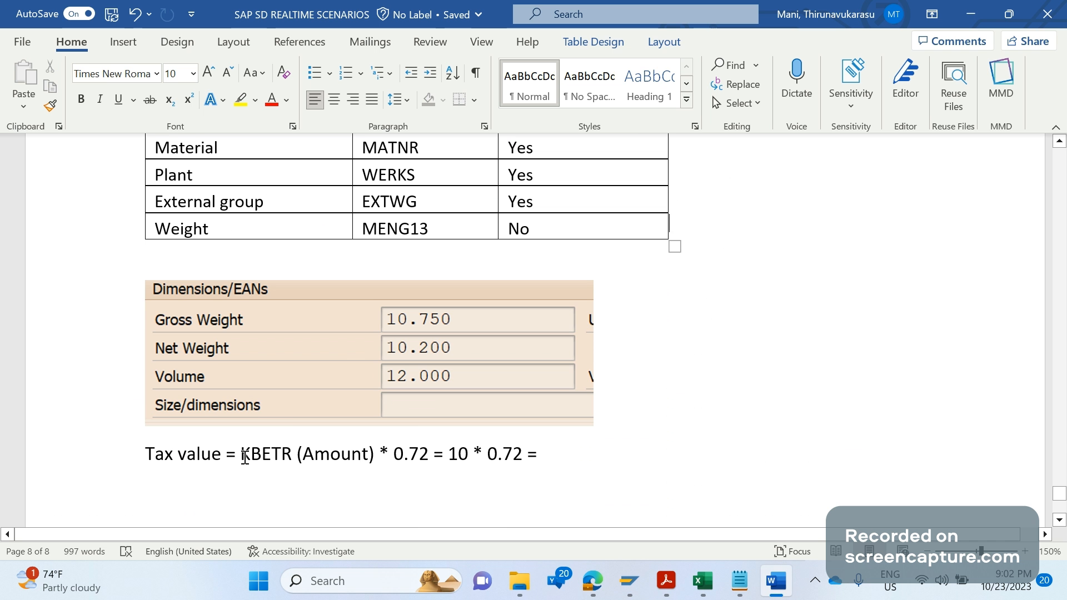
Step: Write 'Here condition amount determined from condition records only.' under the formula, then select 0.72
double_click(265, 454)
text(Here c)
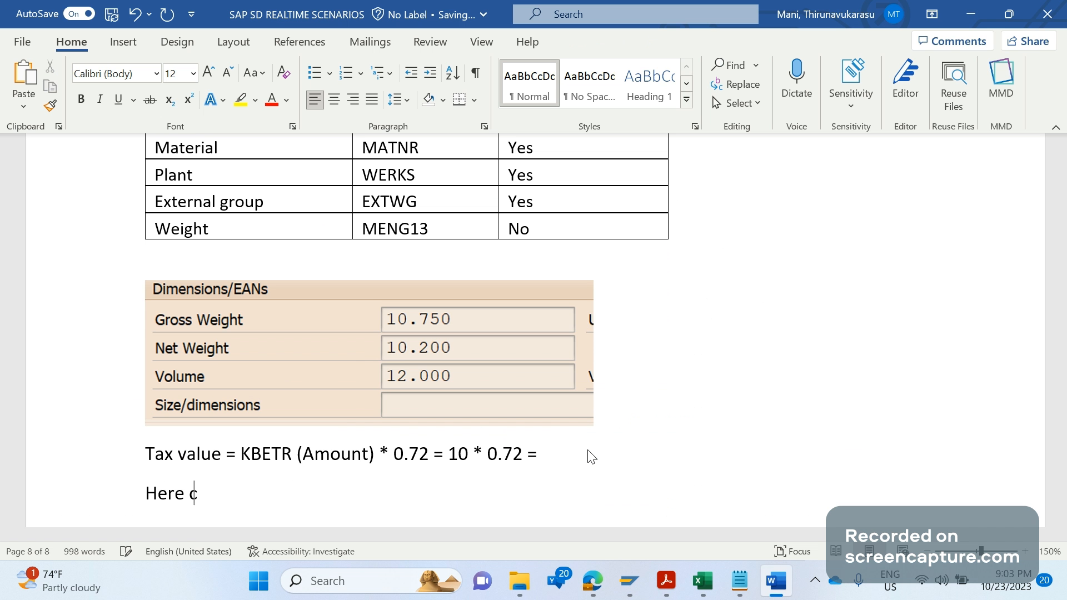
text(onditio)
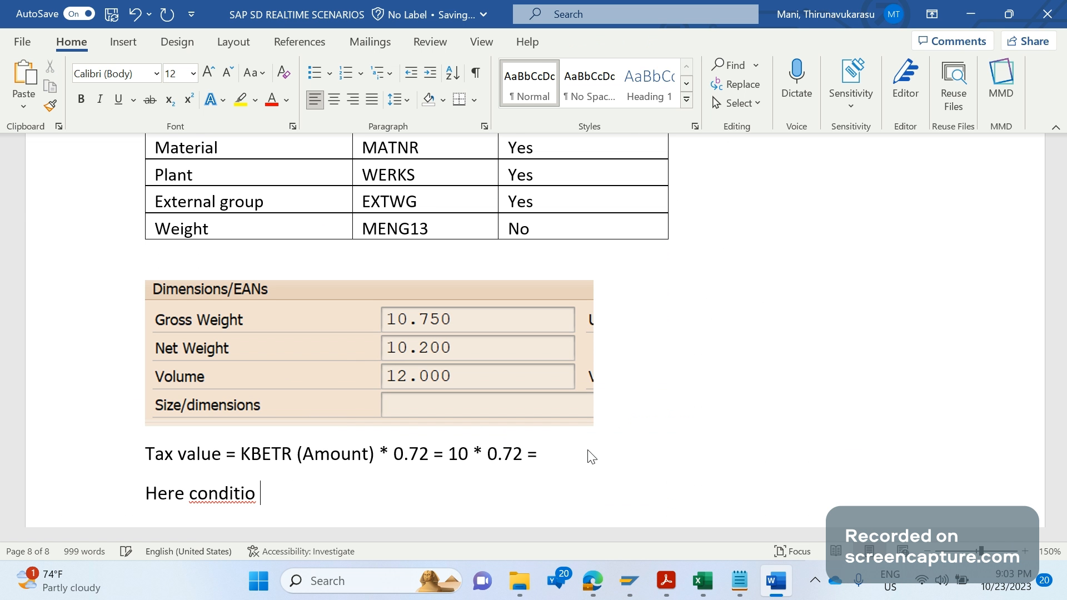
text(n amou)
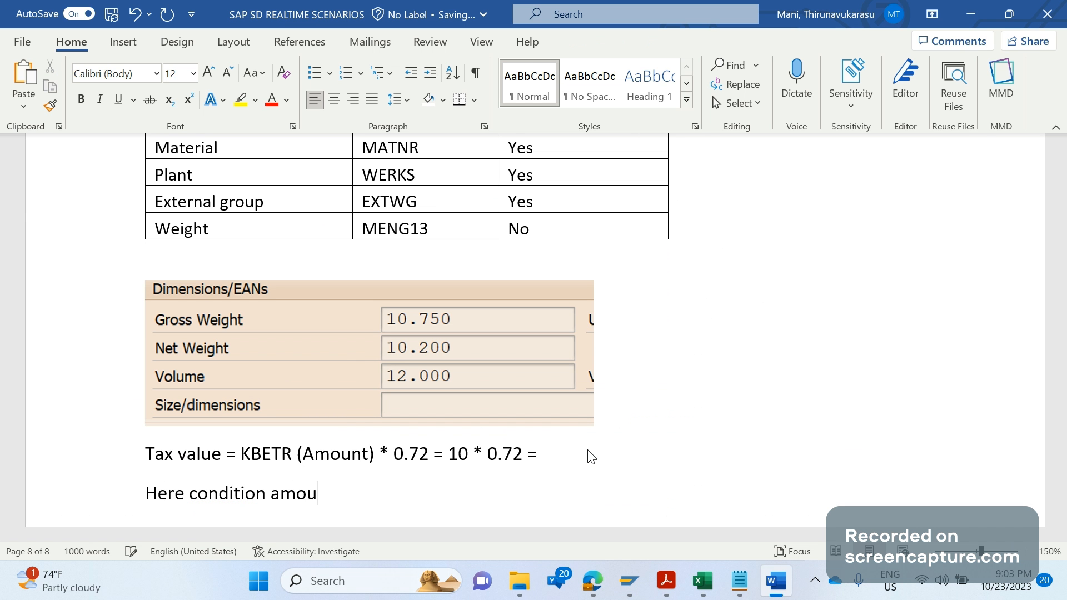
text(nt determine)
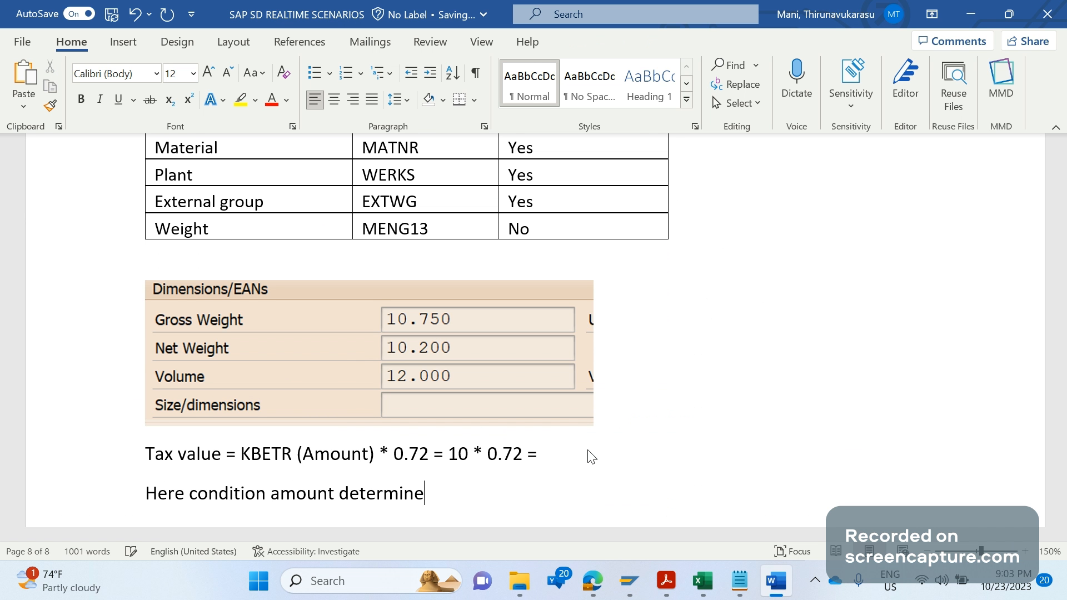
text(d from condi)
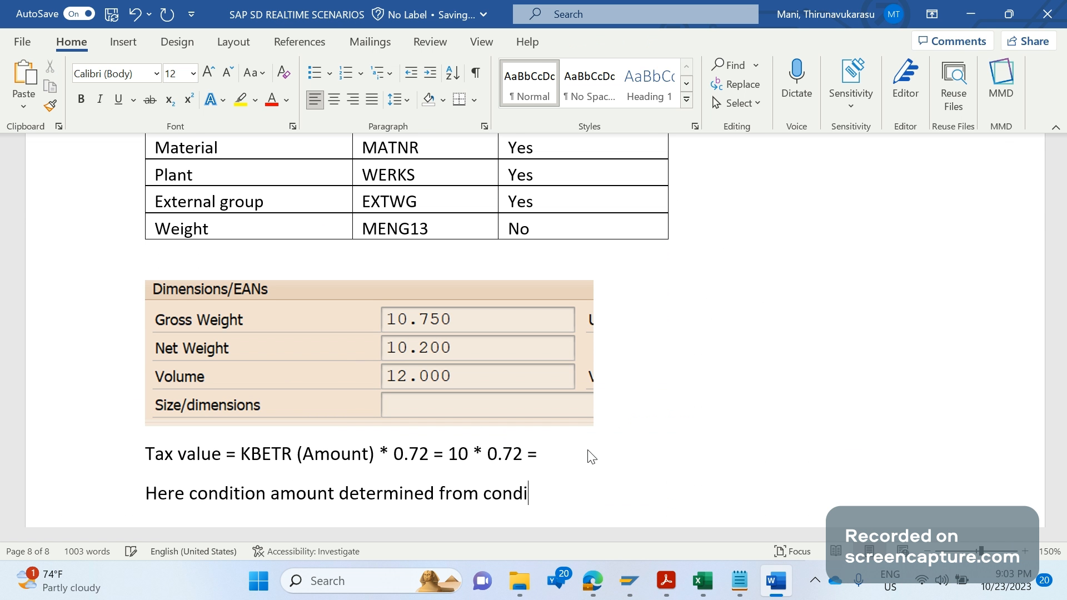
text(tion re)
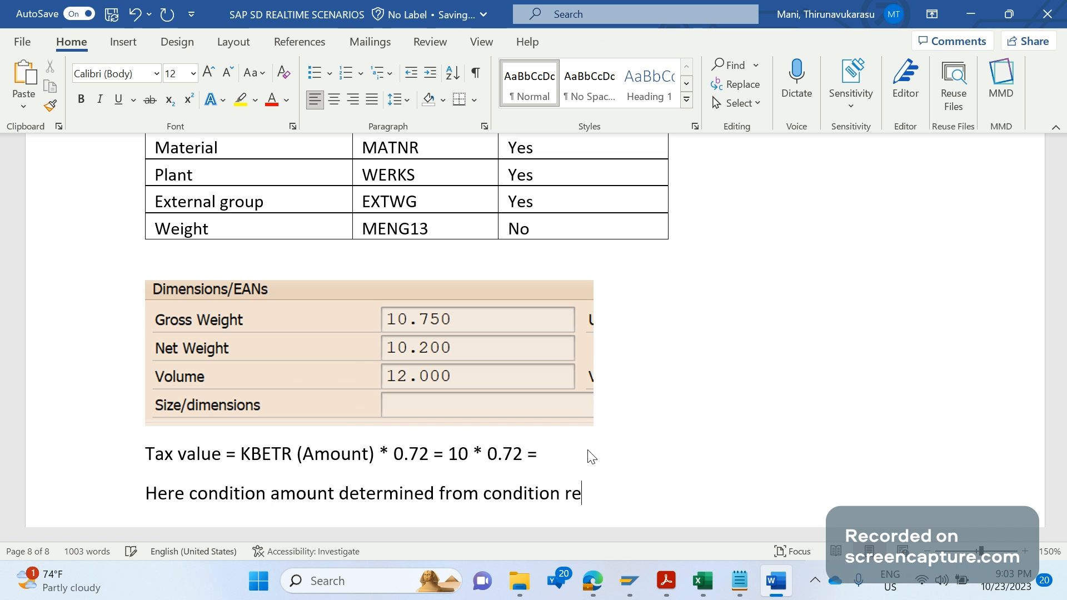
text(cords only.)
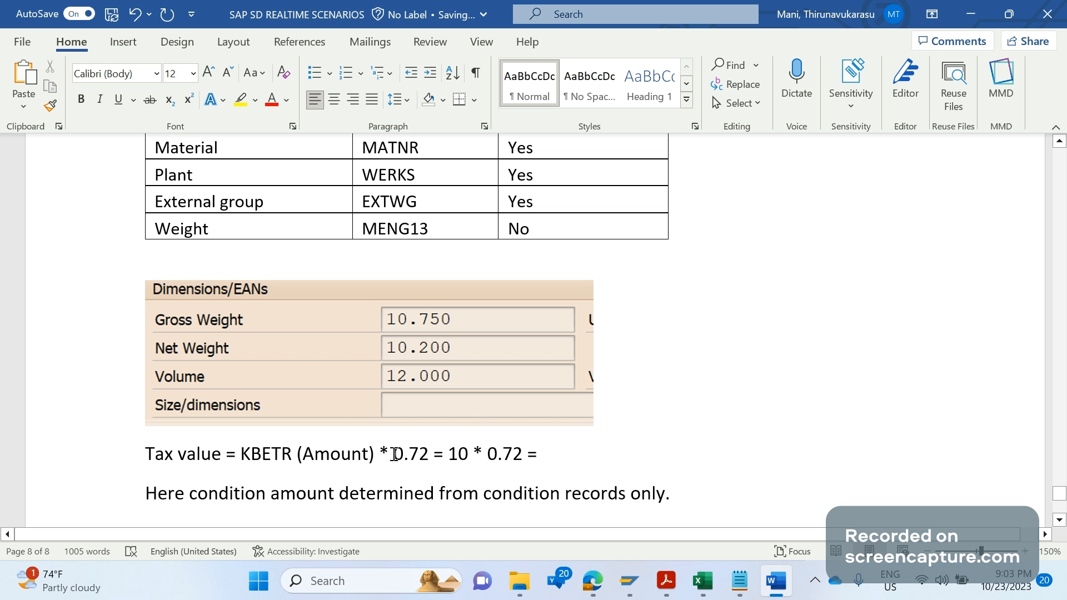
double_click(412, 454)
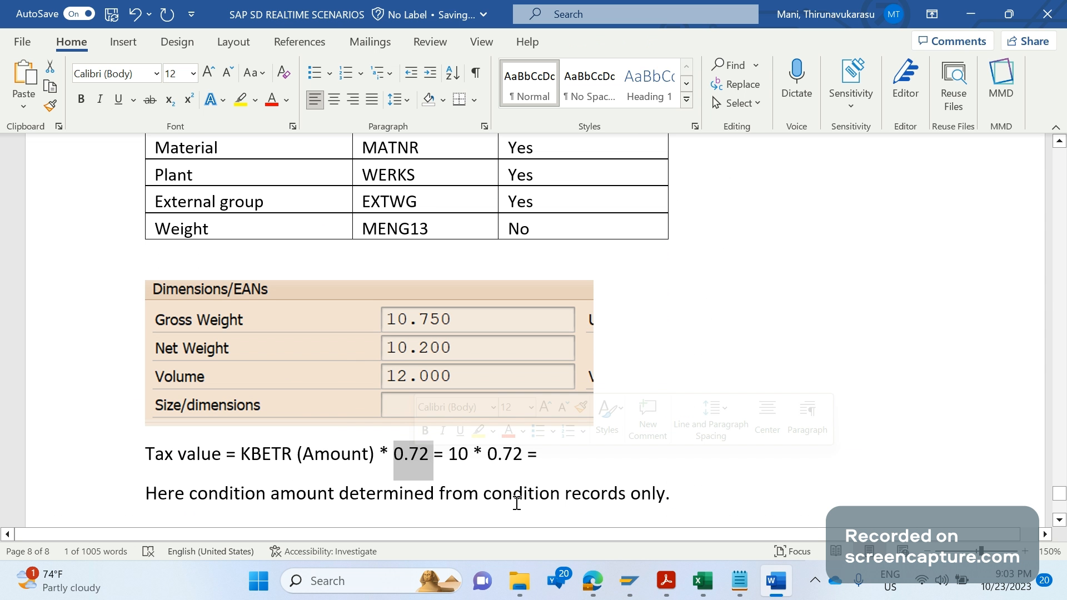
click(512, 492)
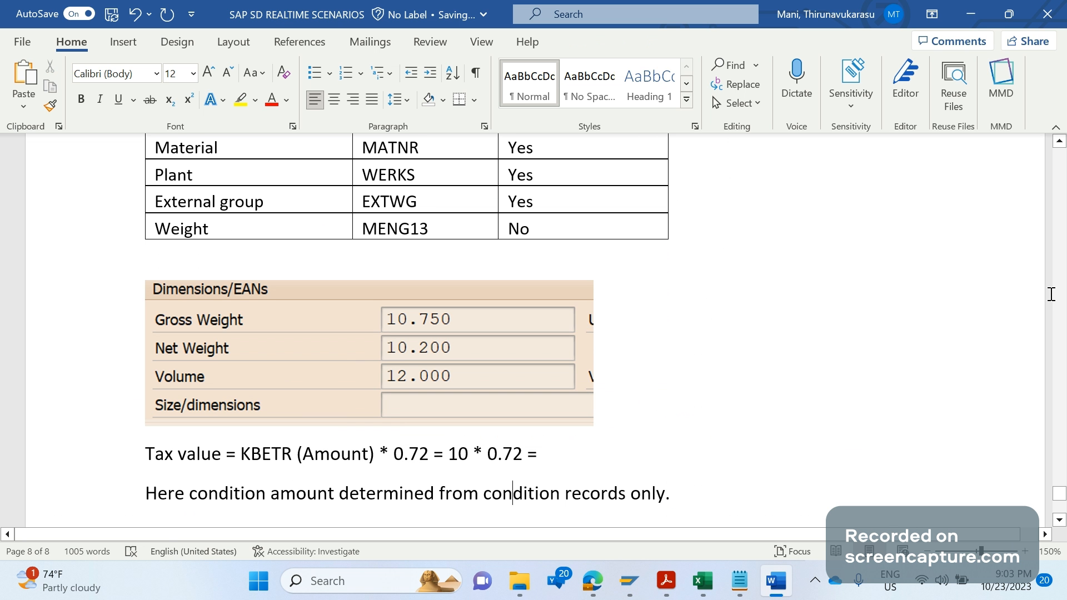